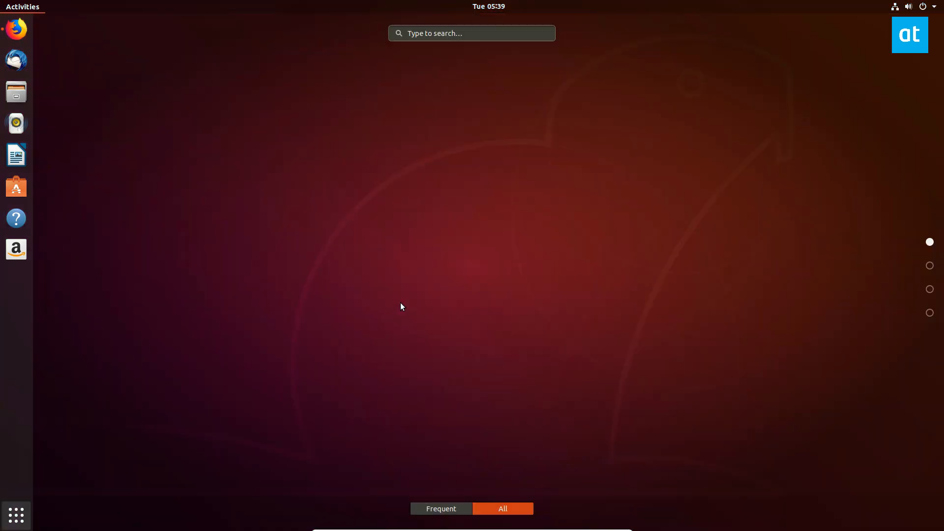
Step: Search Activities for 'ter' to list Xfce Terminal, Terminal, XTerm and UXTerm
{"action": "type", "text": "t"}
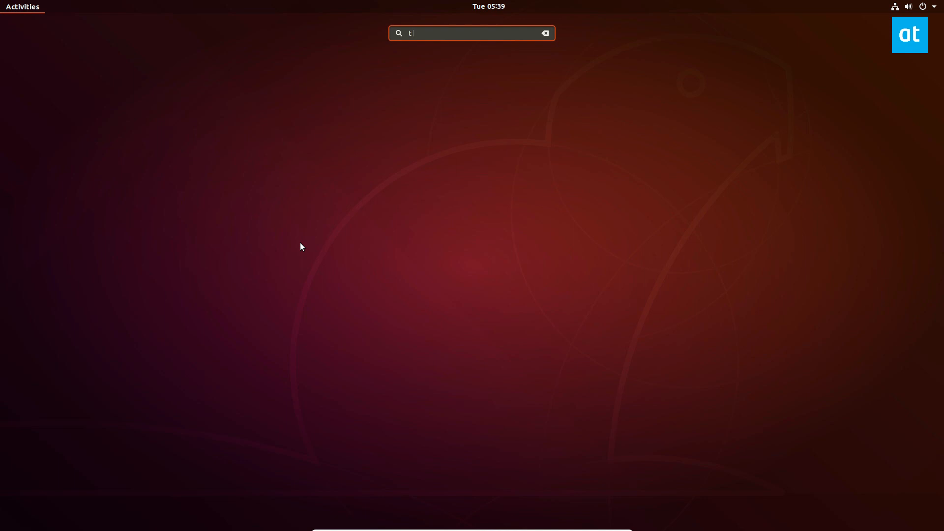
{"action": "type", "text": "er"}
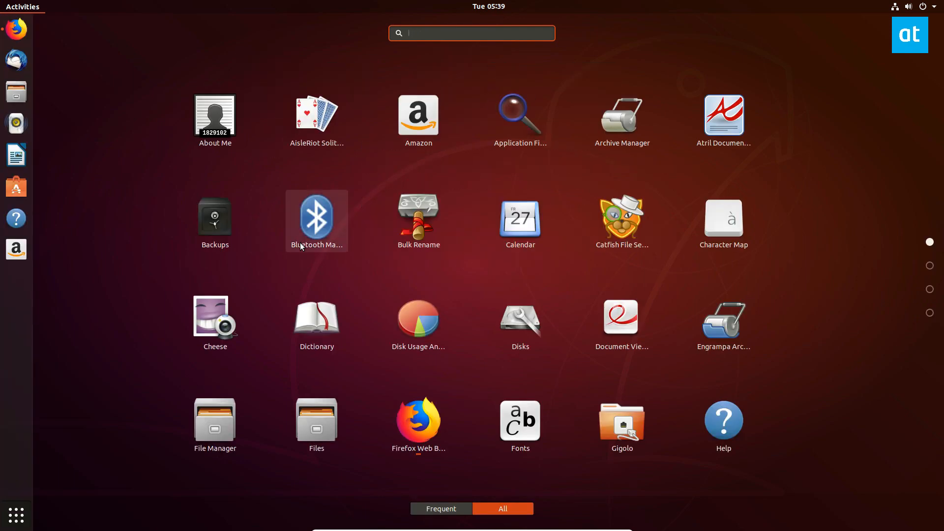
{"action": "type", "text": "ter"}
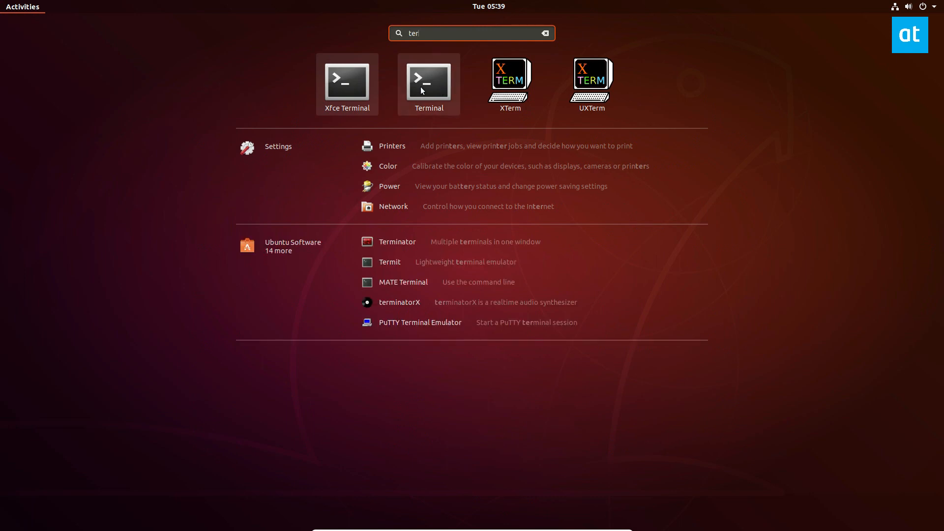
Step: Launch Terminal and run 'sudo apt install steam audacity gimp kdenlive terminator chromium -y'
{"action": "left_click", "coordinate": [429, 83]}
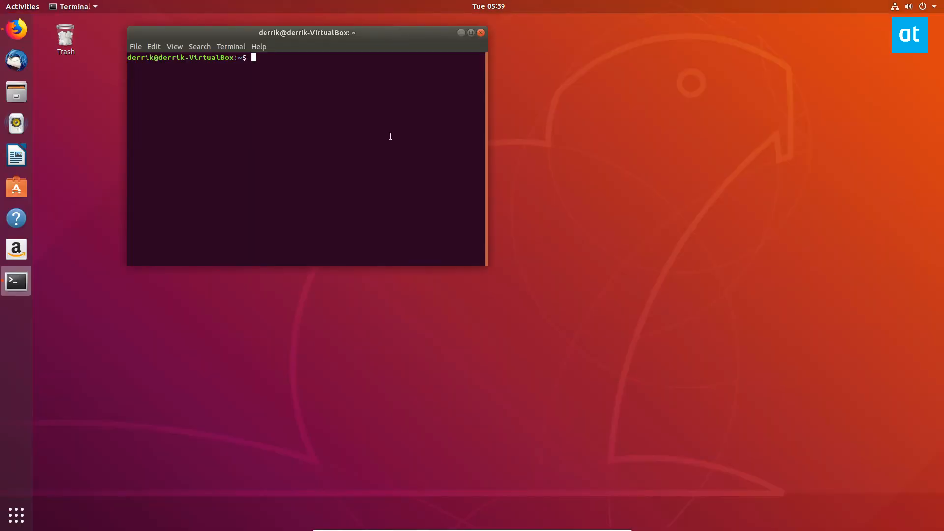
{"action": "left_click_drag", "start_coordinate": [307, 33], "coordinate": [390, 90]}
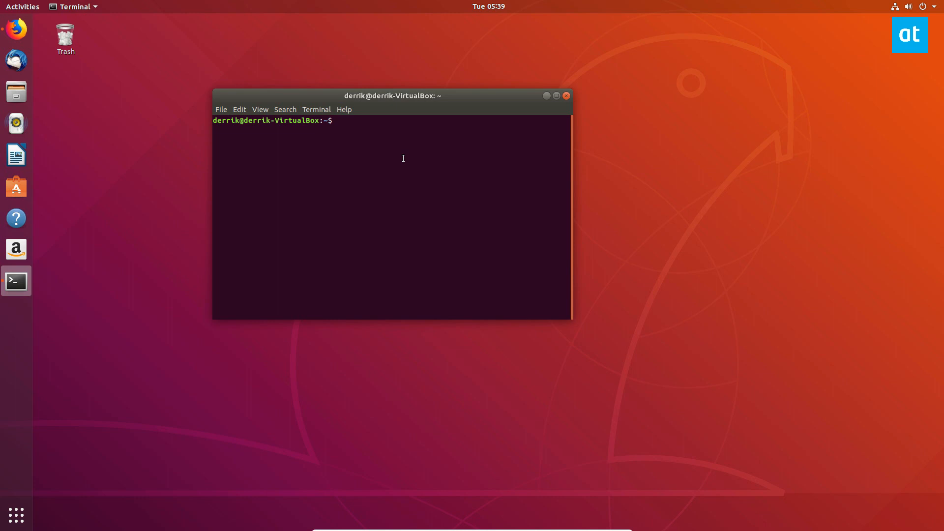
{"action": "type", "text": "sudo apt"}
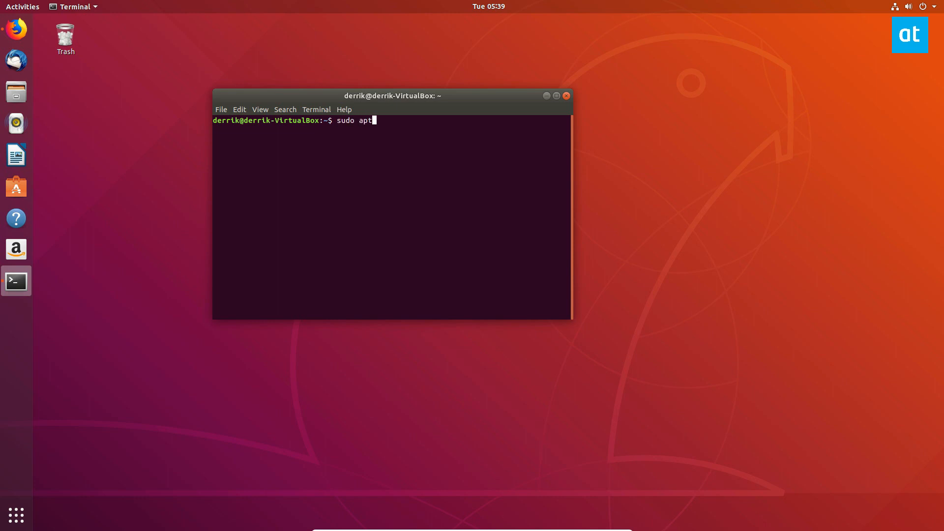
{"action": "type", "text": "install steam"}
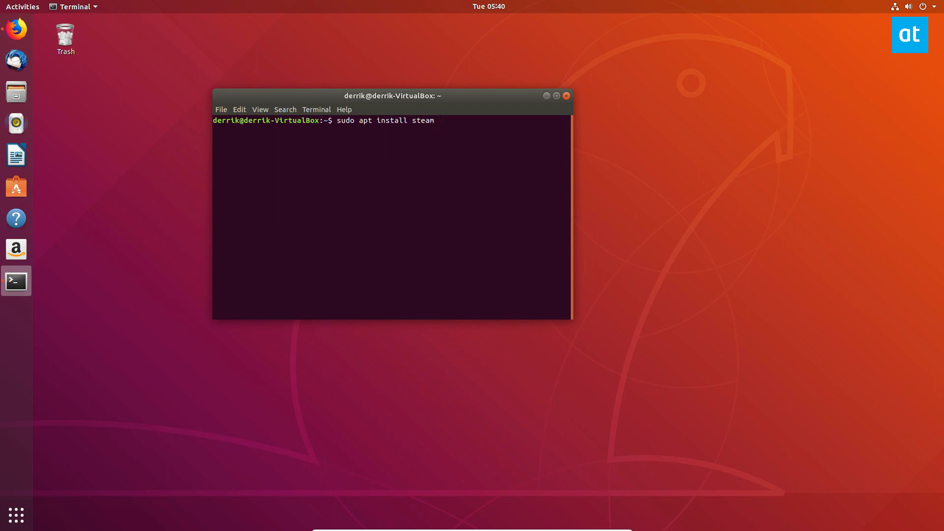
{"action": "type", "text": "au"}
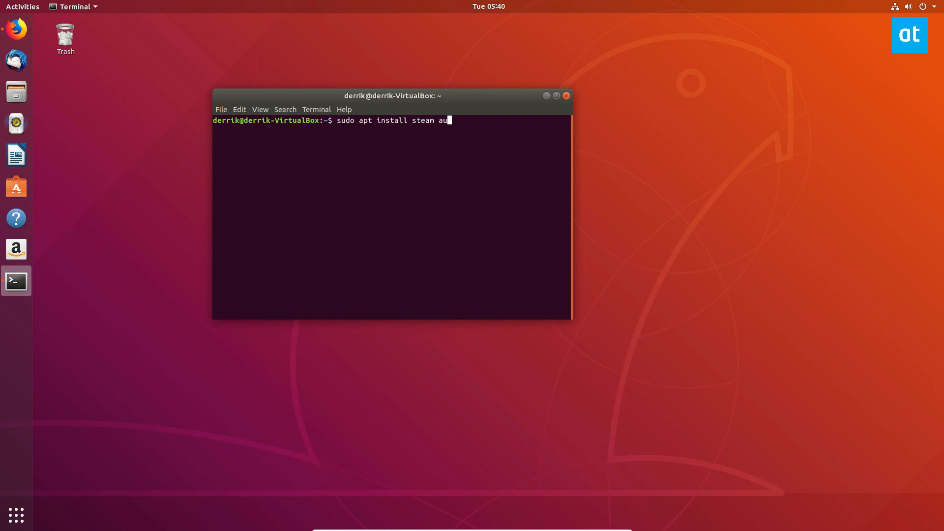
{"action": "type", "text": "dacity"}
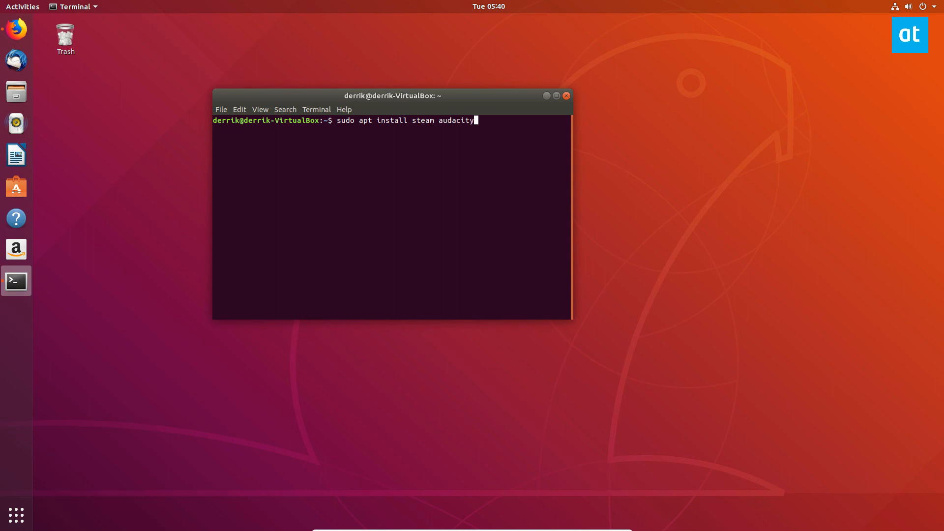
{"action": "type", "text": "gimp kdenlive"}
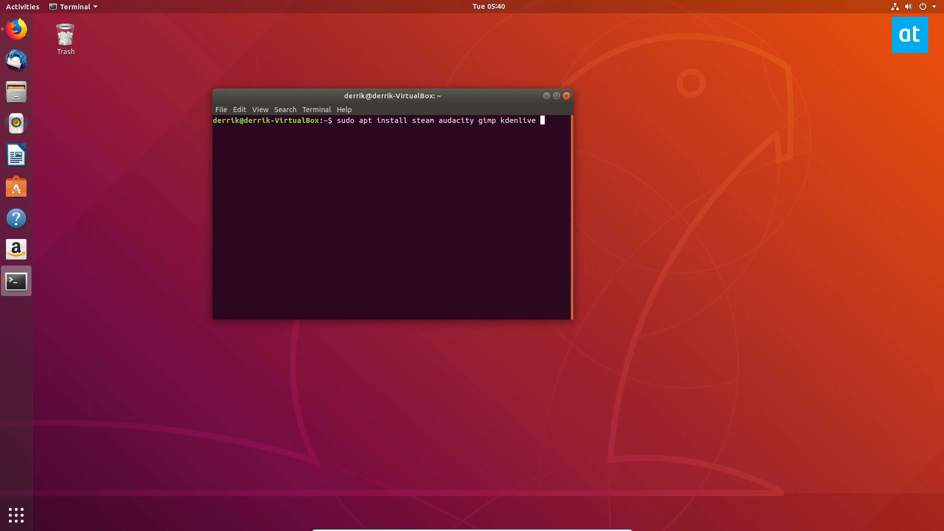
{"action": "type", "text": "terminator"}
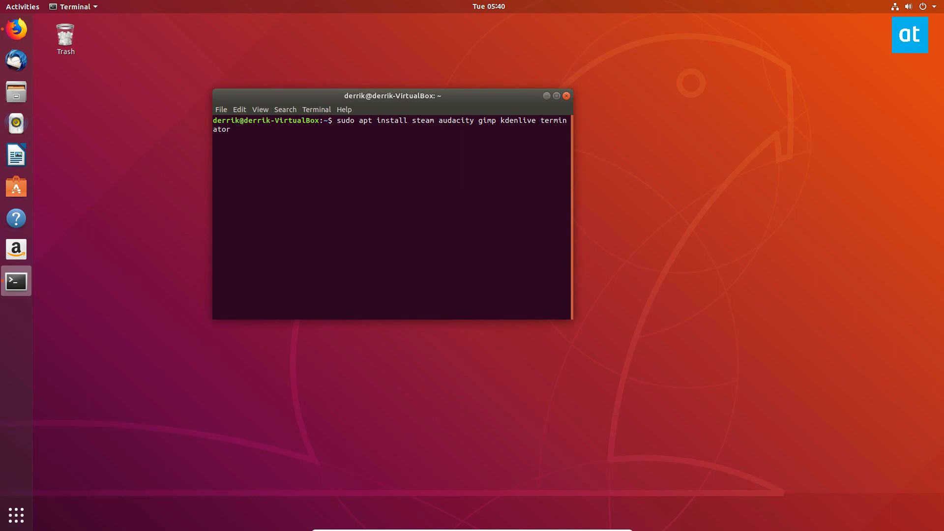
{"action": "type", "text": "chromium -y"}
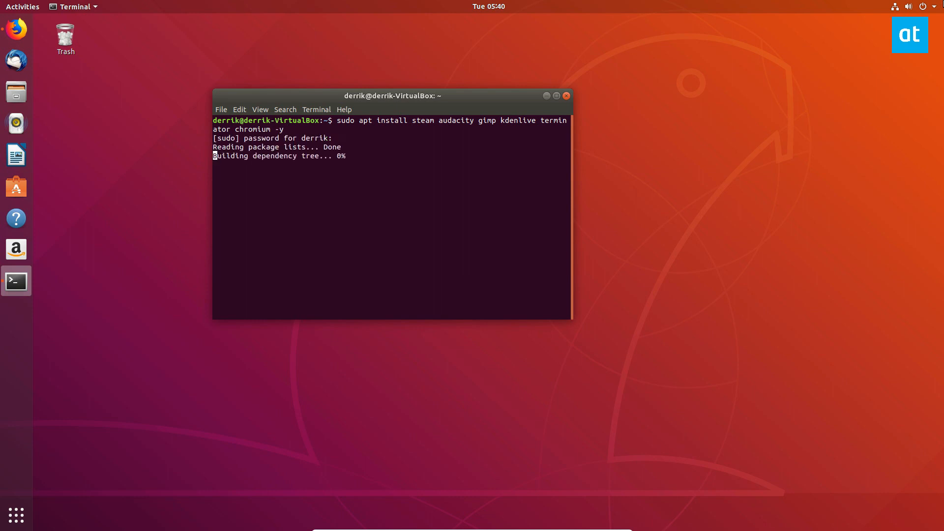
Step: Search the Activities overview for 'twe' to find GNOME Tweaks
{"action": "left_click", "coordinate": [15, 513]}
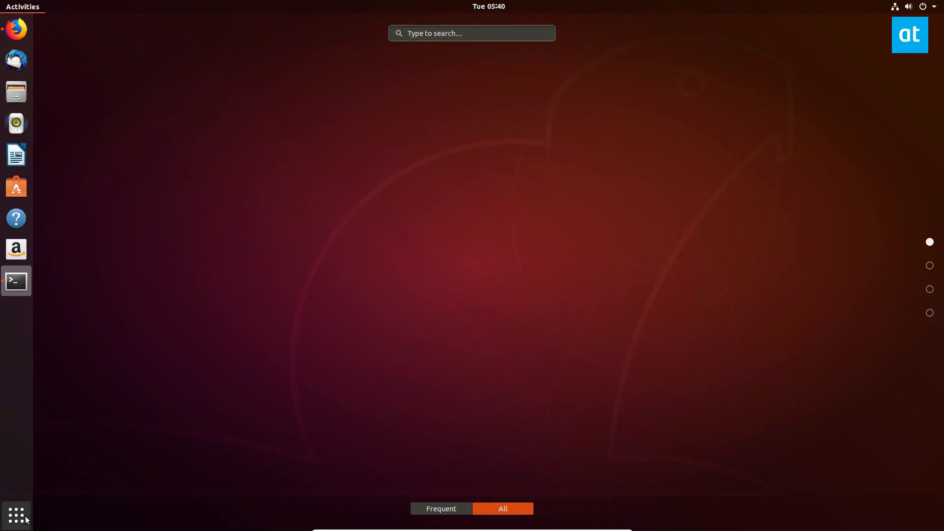
{"action": "type", "text": "t"}
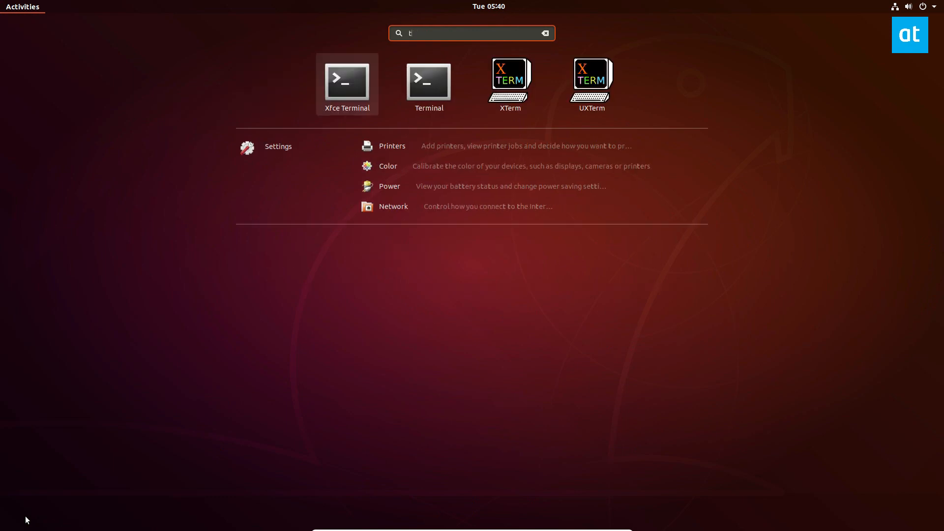
{"action": "type", "text": "we"}
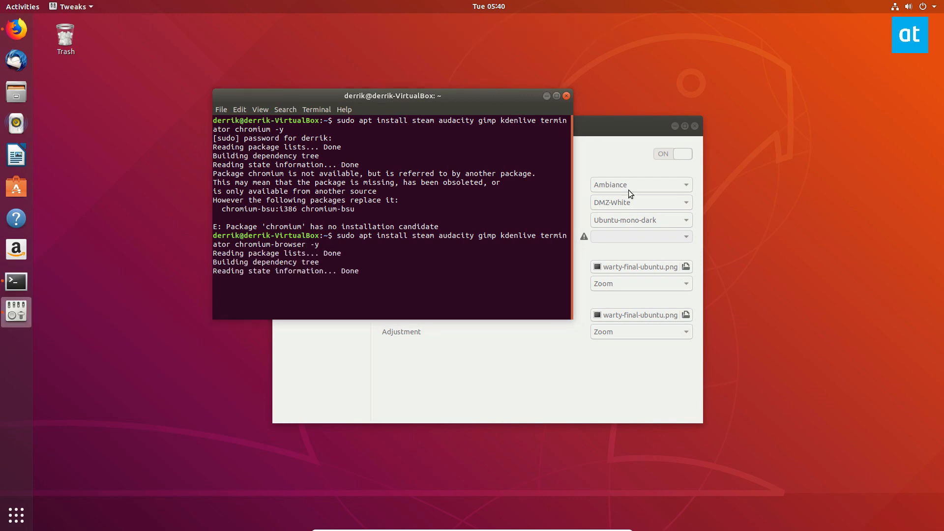
Step: Set the application theme to Numix and the icon theme to La-Capitaine
{"action": "left_click", "coordinate": [641, 185]}
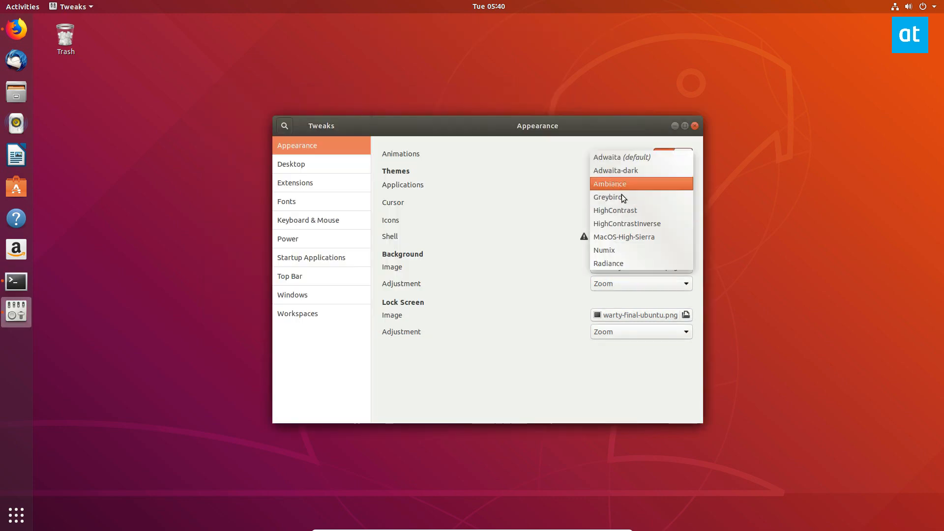
{"action": "mouse_move", "coordinate": [620, 251]}
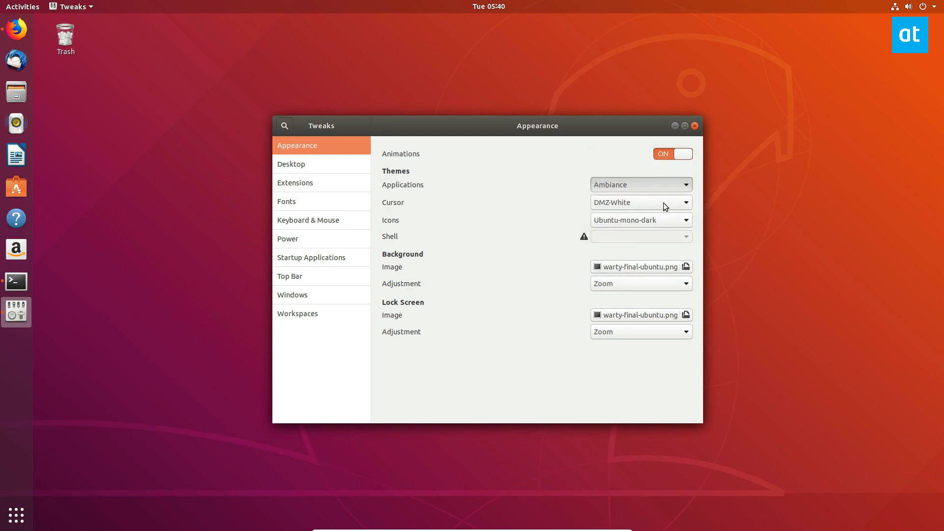
{"action": "mouse_move", "coordinate": [543, 127]}
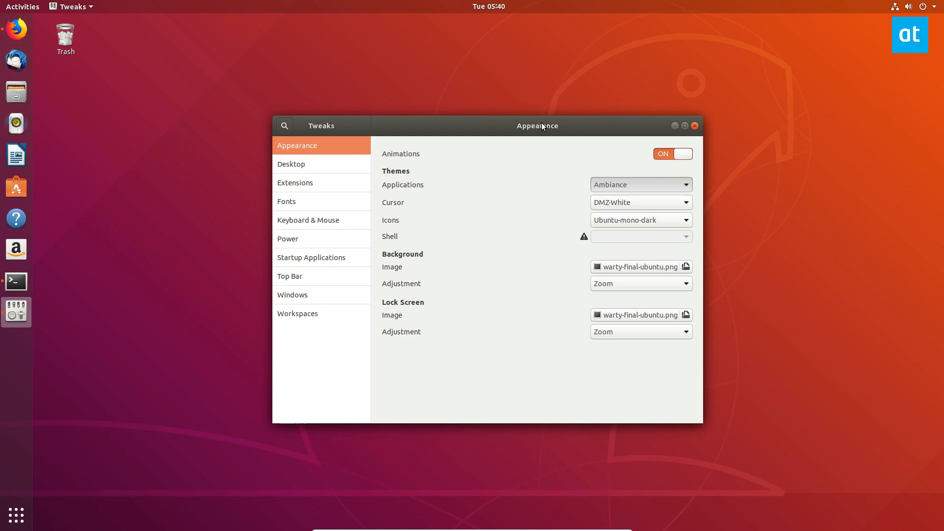
{"action": "left_click", "coordinate": [640, 184]}
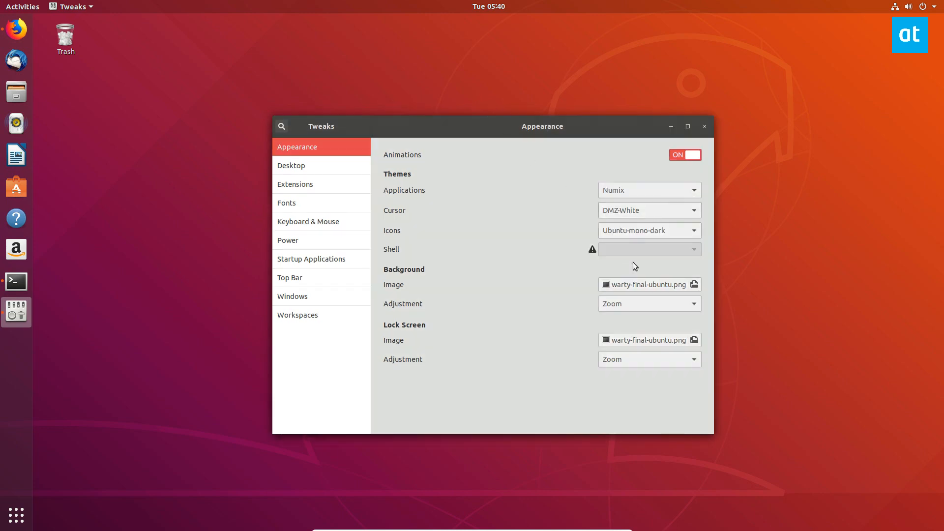
{"action": "mouse_move", "coordinate": [627, 236]}
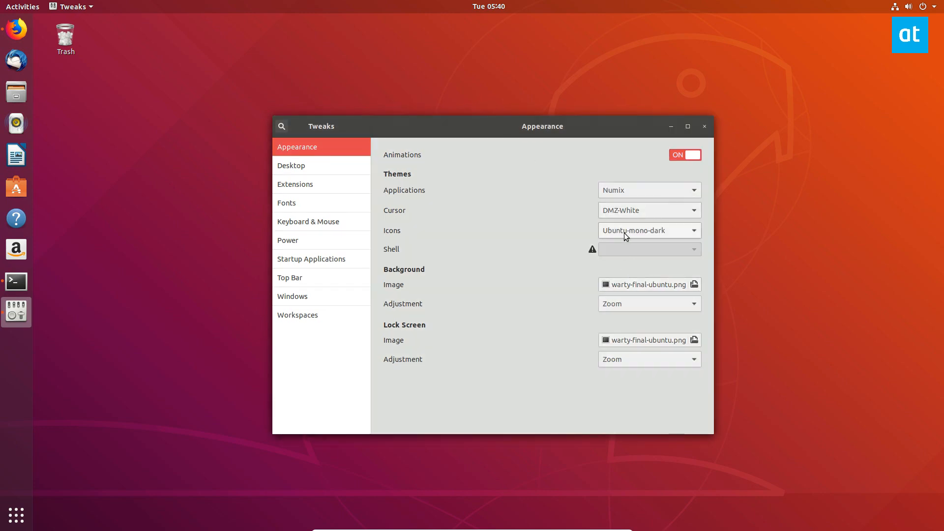
{"action": "left_click", "coordinate": [649, 230]}
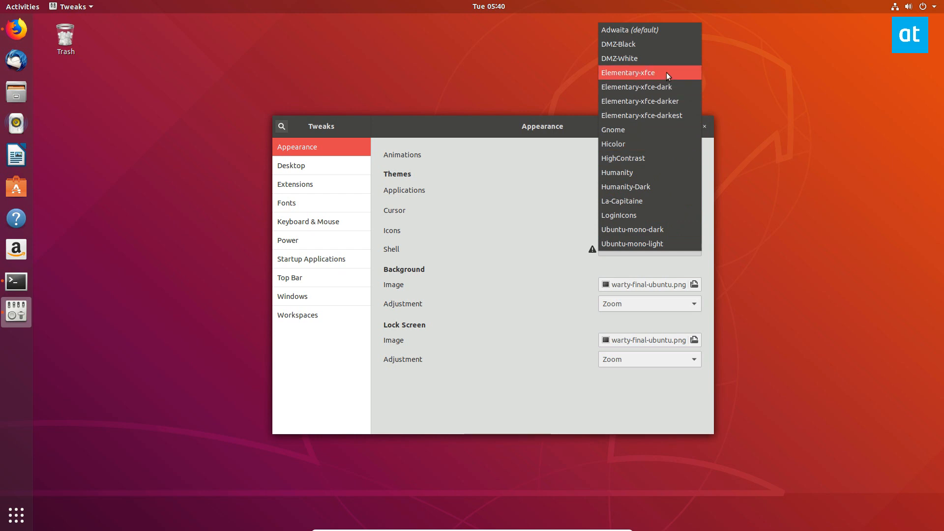
{"action": "mouse_move", "coordinate": [637, 216]}
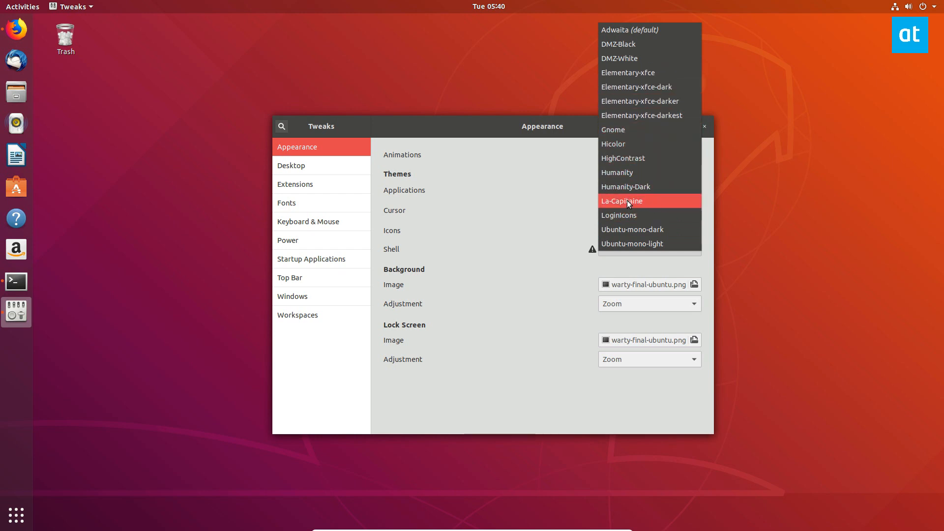
{"action": "left_click", "coordinate": [650, 210]}
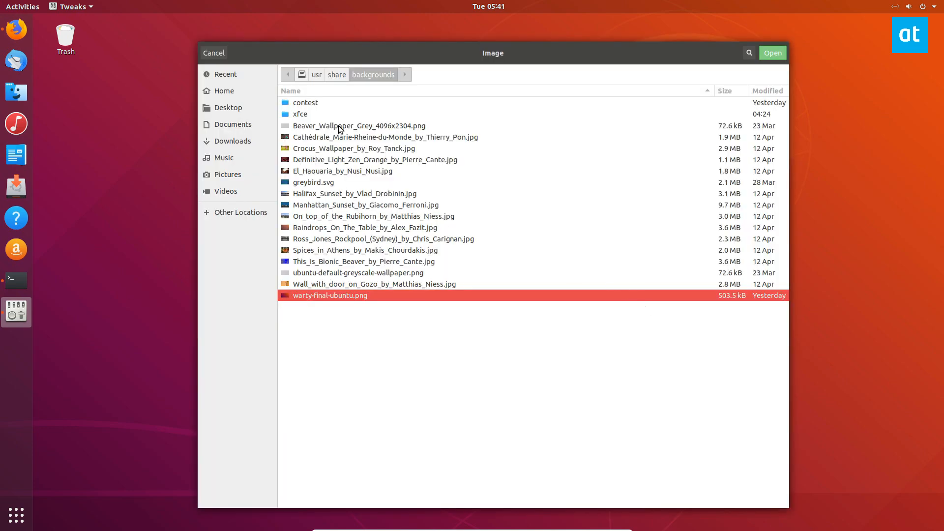
Step: Set Wallpaper.jpg from the Pictures folder as the desktop background
{"action": "left_click", "coordinate": [387, 137]}
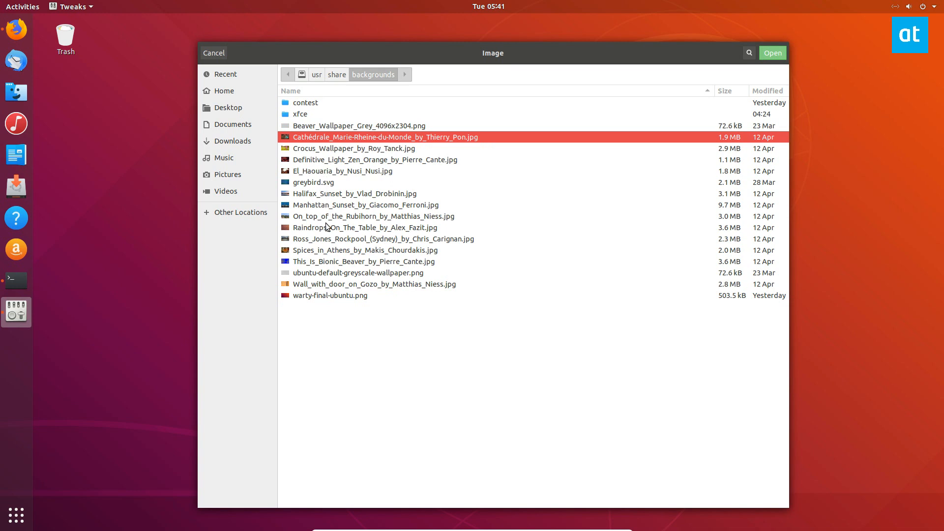
{"action": "left_click", "coordinate": [228, 174]}
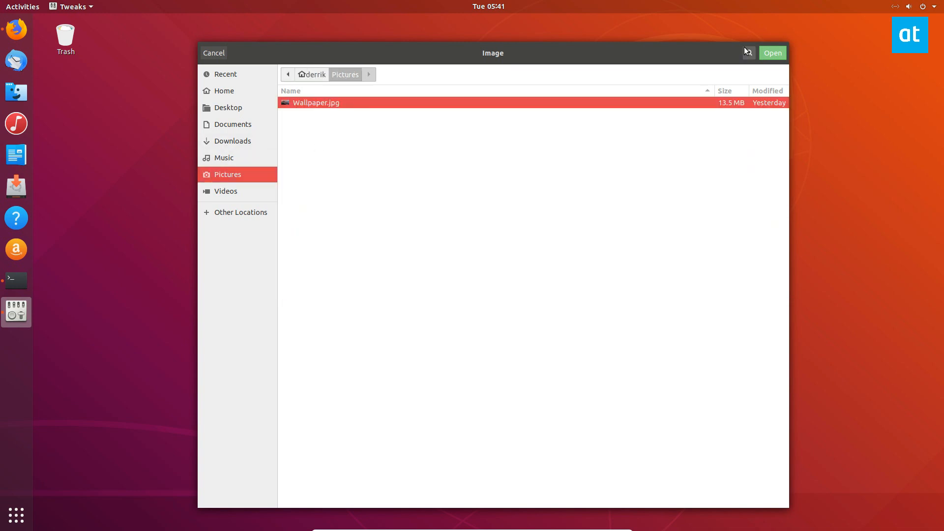
{"action": "left_click", "coordinate": [773, 52]}
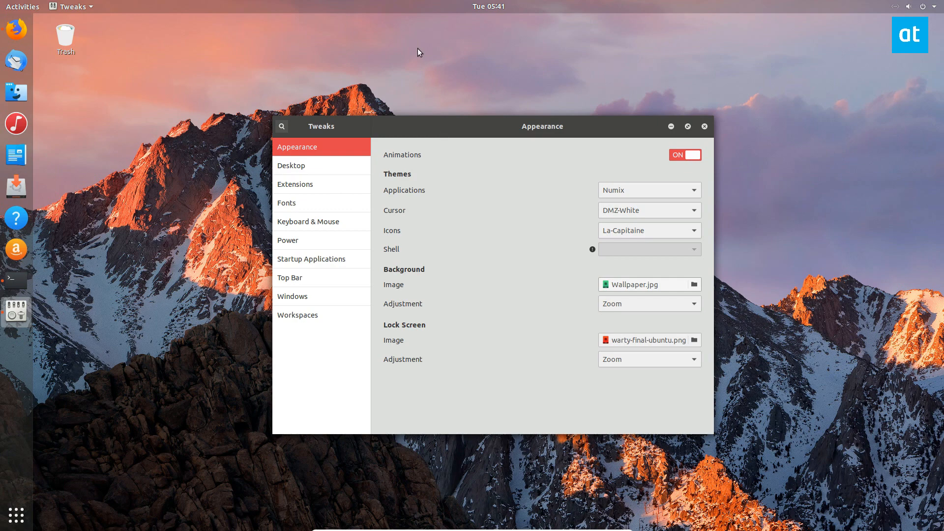
{"action": "mouse_move", "coordinate": [709, 210]}
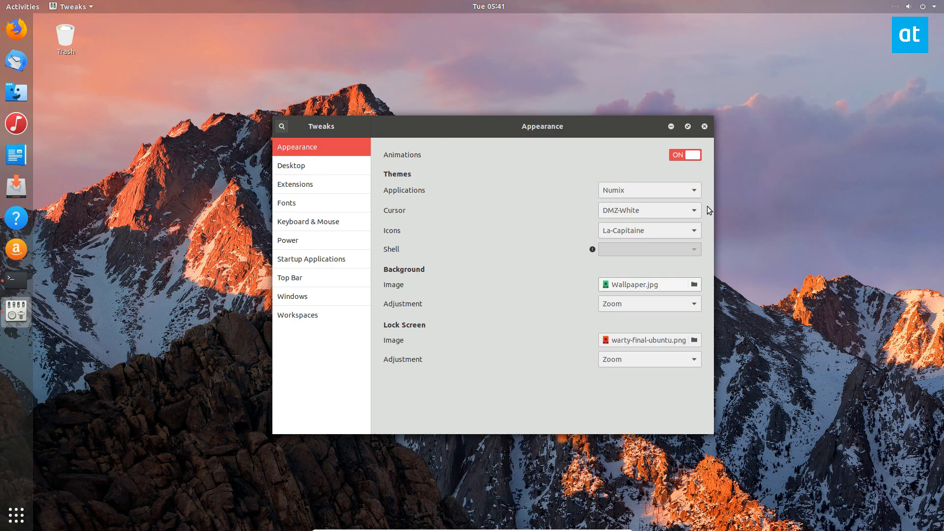
Step: Apply the MacOS-High-Sierra application theme, review extensions, and close Tweaks
{"action": "left_click", "coordinate": [649, 190]}
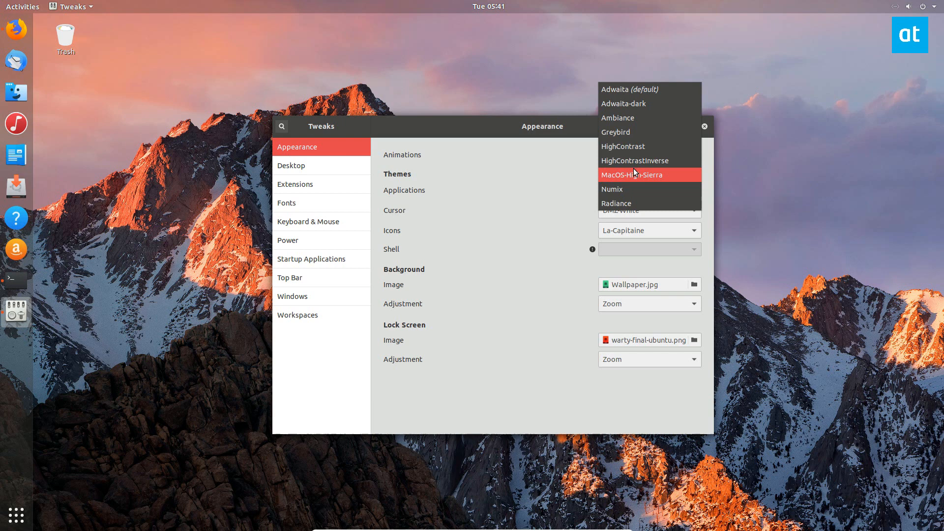
{"action": "left_click", "coordinate": [612, 189]}
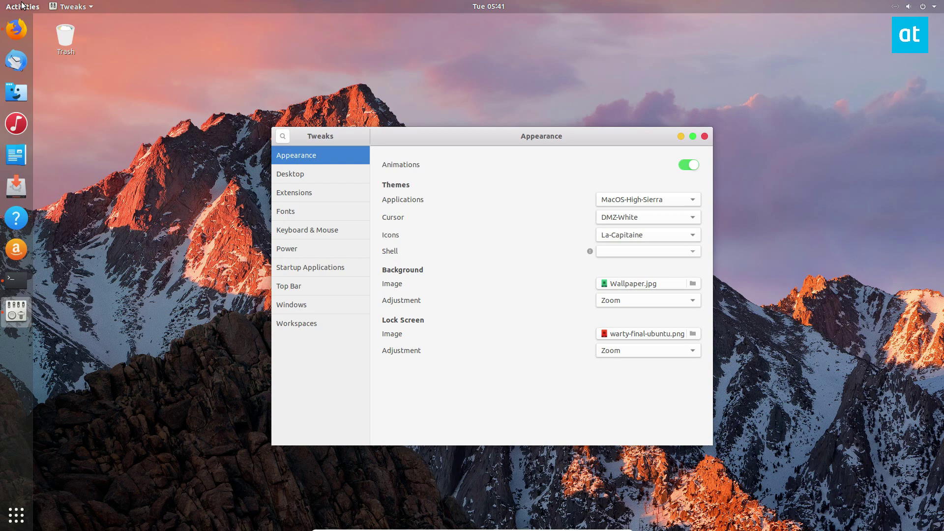
{"action": "mouse_move", "coordinate": [112, 230]}
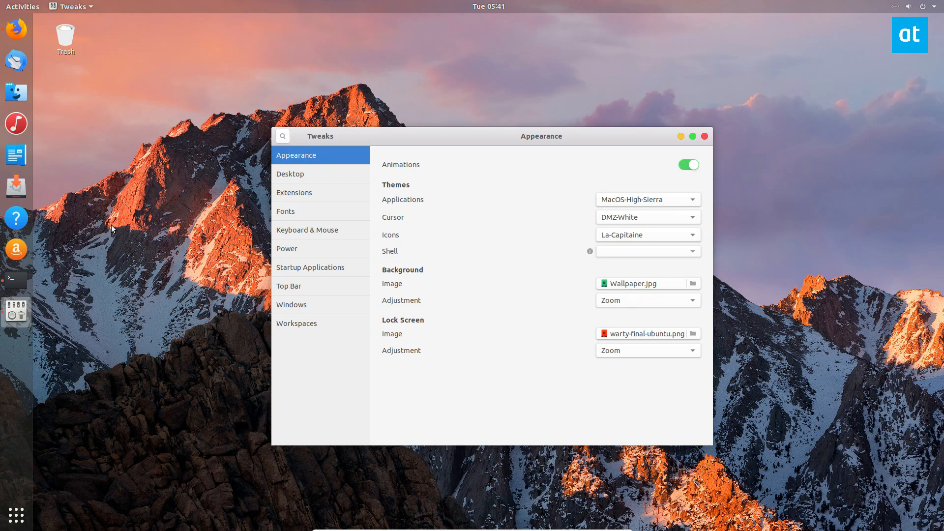
{"action": "mouse_move", "coordinate": [294, 201]}
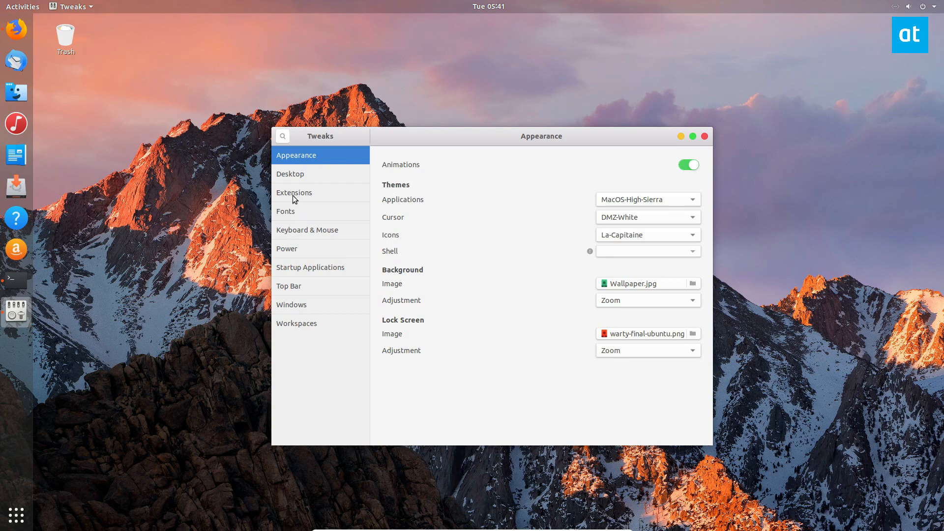
{"action": "left_click", "coordinate": [294, 192]}
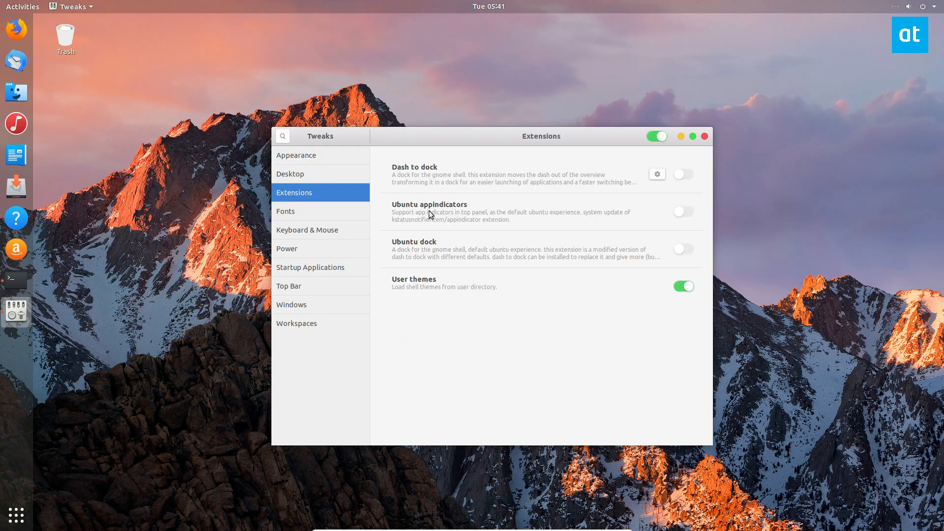
{"action": "left_click", "coordinate": [296, 155]}
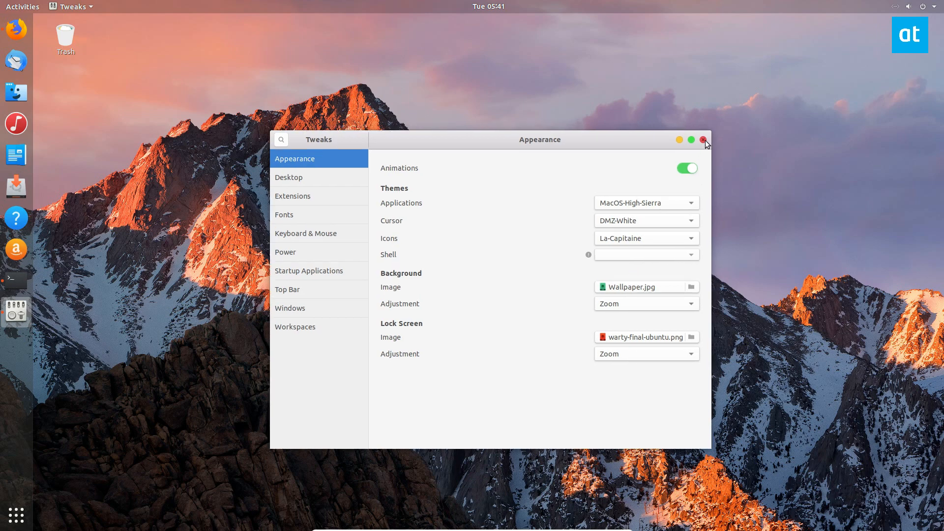
{"action": "left_click", "coordinate": [703, 140]}
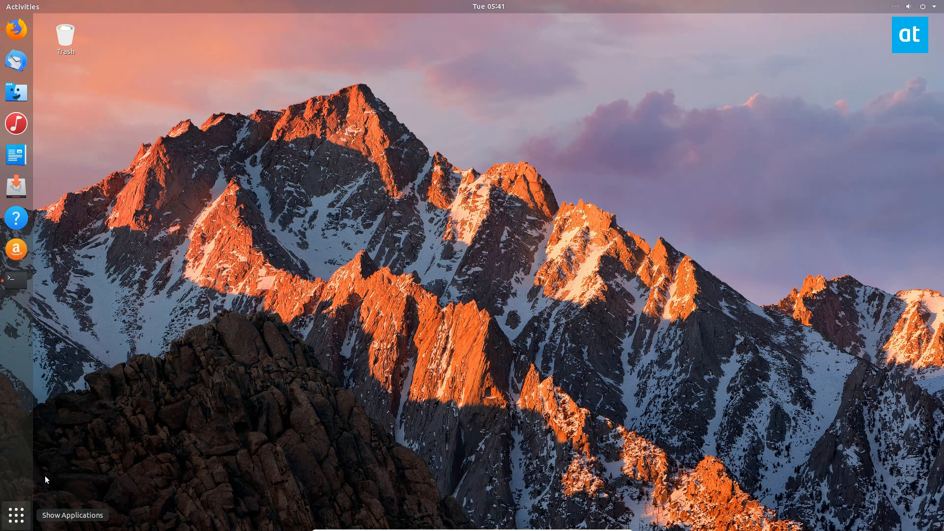
Step: Reopen Tweaks, set the shell theme to MacOS-High-Sierra, and view Extensions
{"action": "type", "text": "twe"}
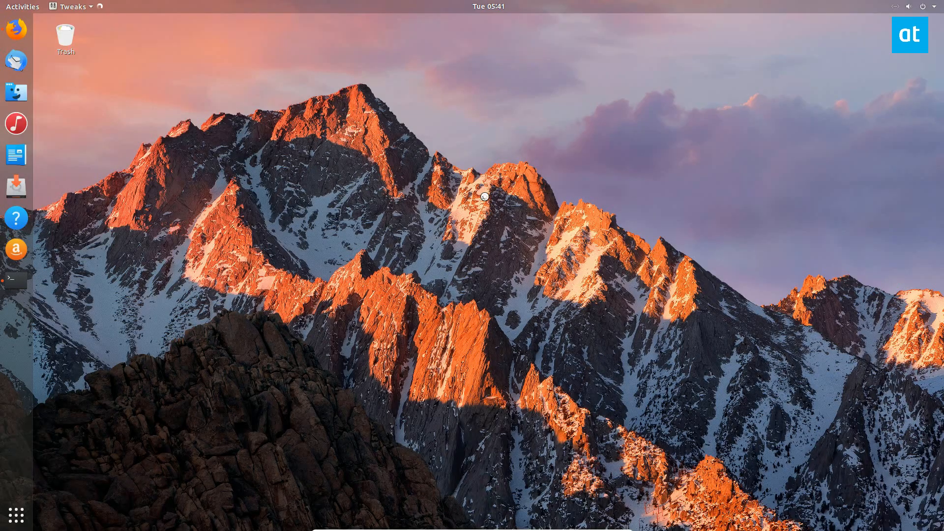
{"action": "mouse_move", "coordinate": [434, 209]}
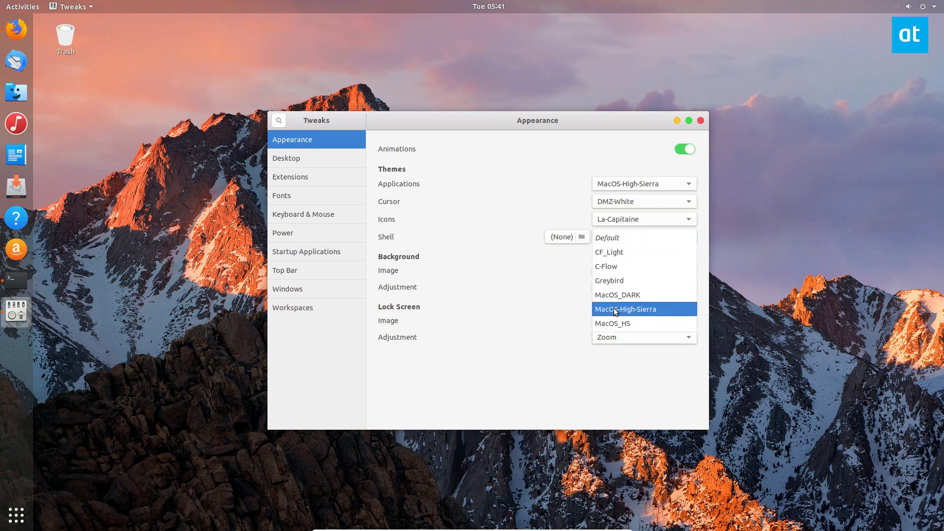
{"action": "left_click", "coordinate": [625, 309]}
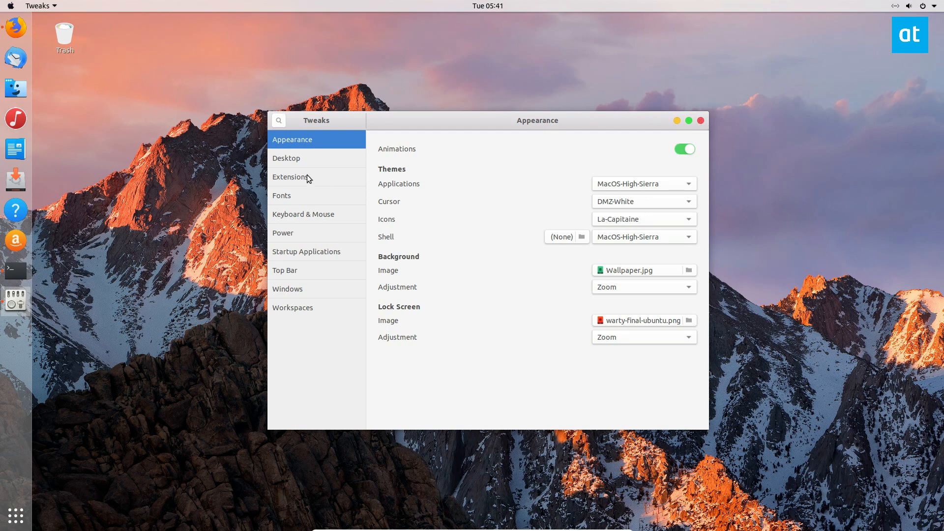
{"action": "left_click", "coordinate": [289, 176]}
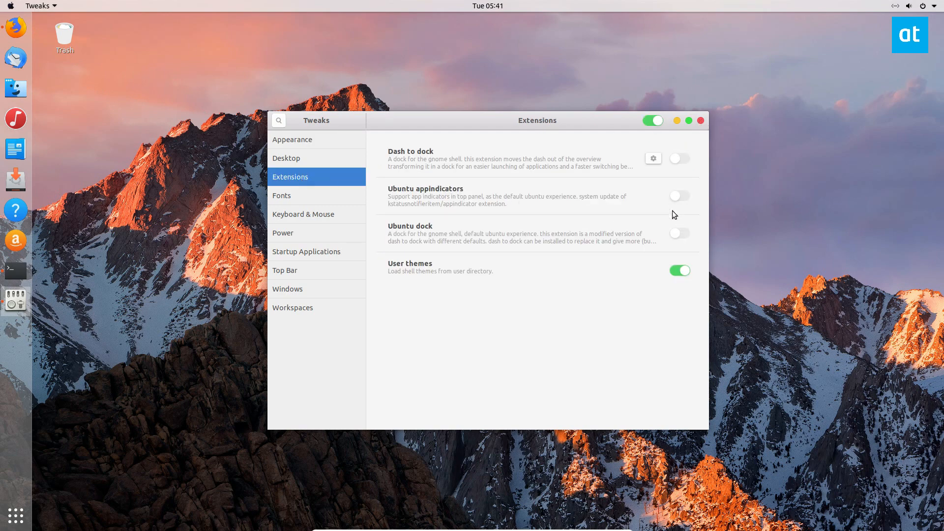
{"action": "mouse_move", "coordinate": [695, 131]}
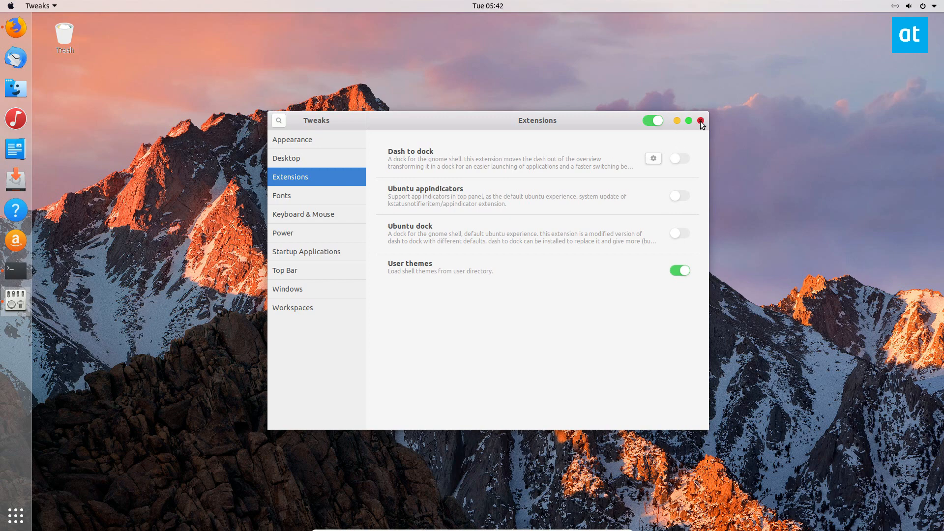
Step: Close Tweaks, open Firefox, and scroll the Distroshare article to Install Git
{"action": "left_click", "coordinate": [701, 121]}
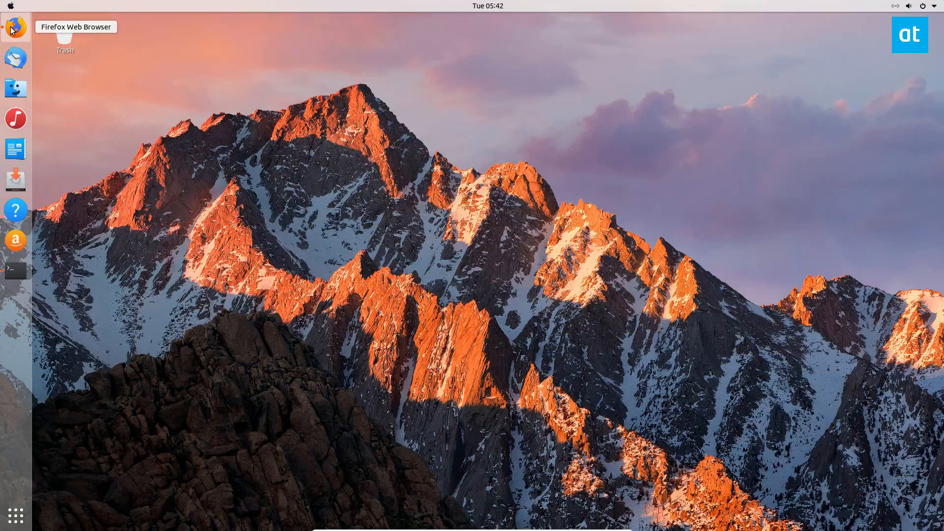
{"action": "left_click", "coordinate": [16, 28]}
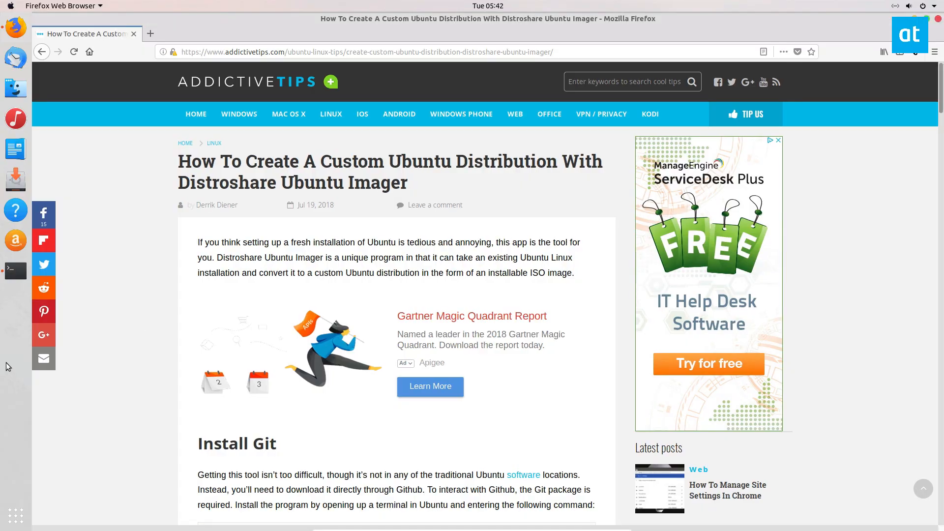
{"action": "scroll", "scroll_direction": "down", "scroll_amount": 3}
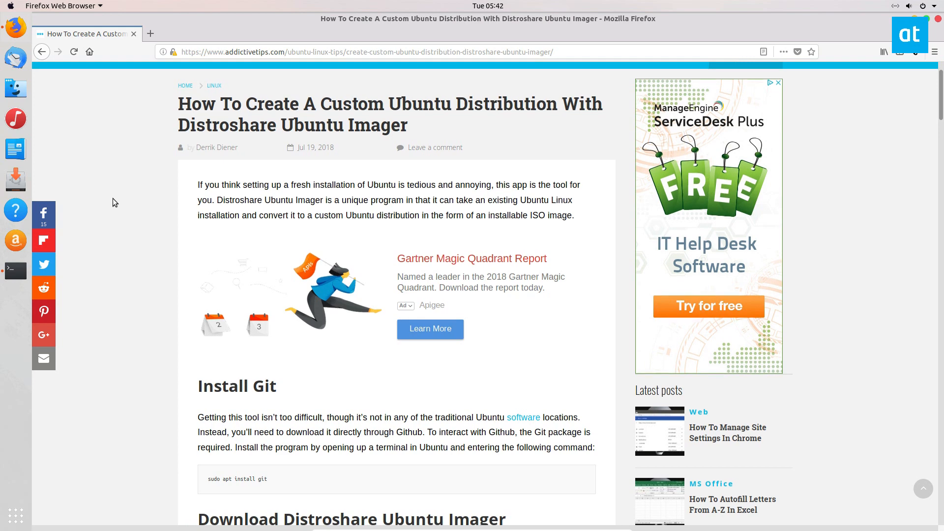
{"action": "scroll", "scroll_direction": "down", "scroll_amount": 3}
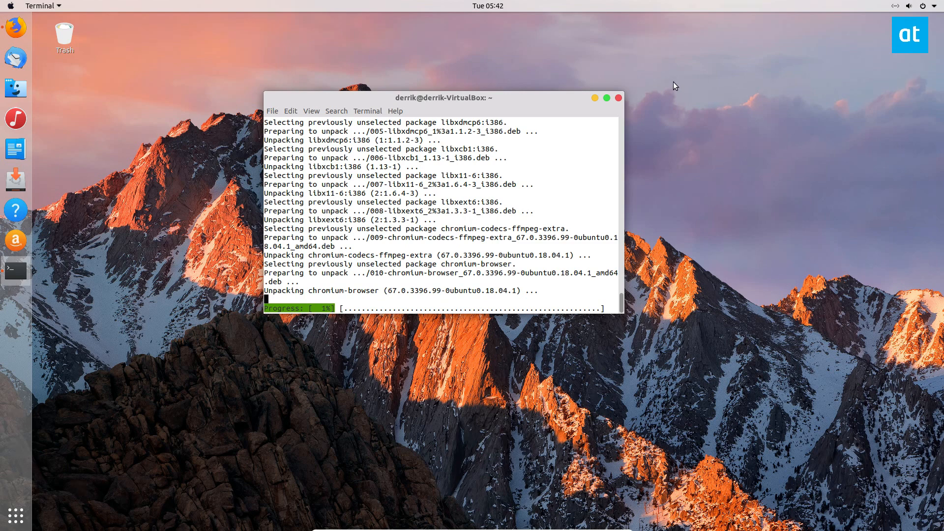
{"action": "mouse_move", "coordinate": [691, 96]}
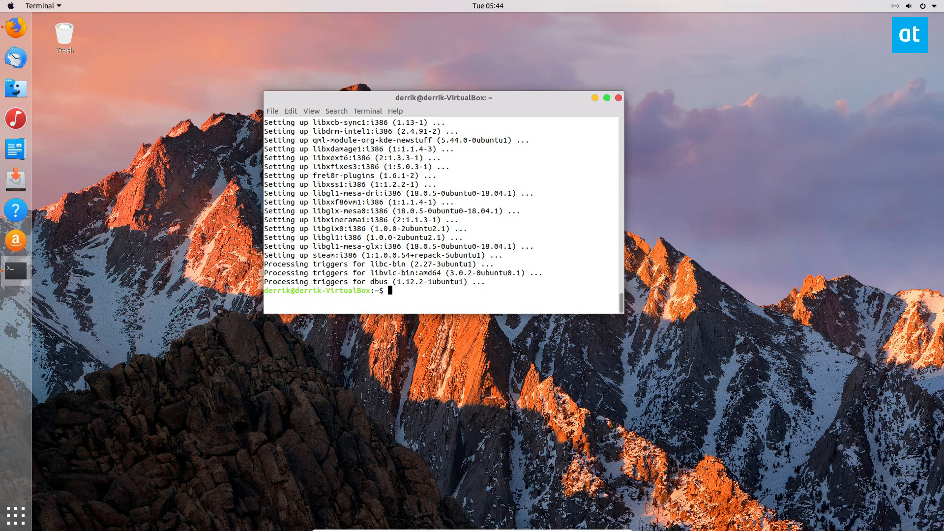
Step: Type 'sudo apt install git -' at the Terminal prompt once apt finishes
{"action": "type", "text": "sudo apt"}
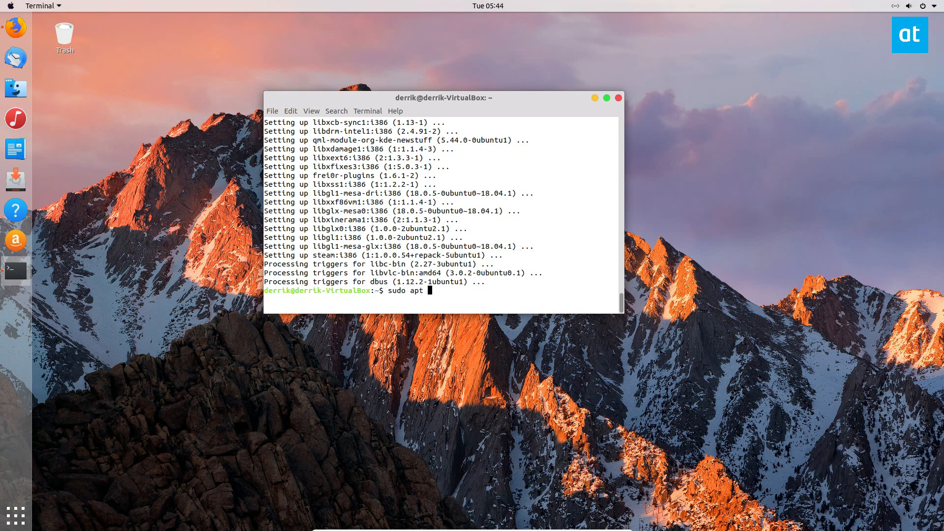
{"action": "type", "text": "install git -"}
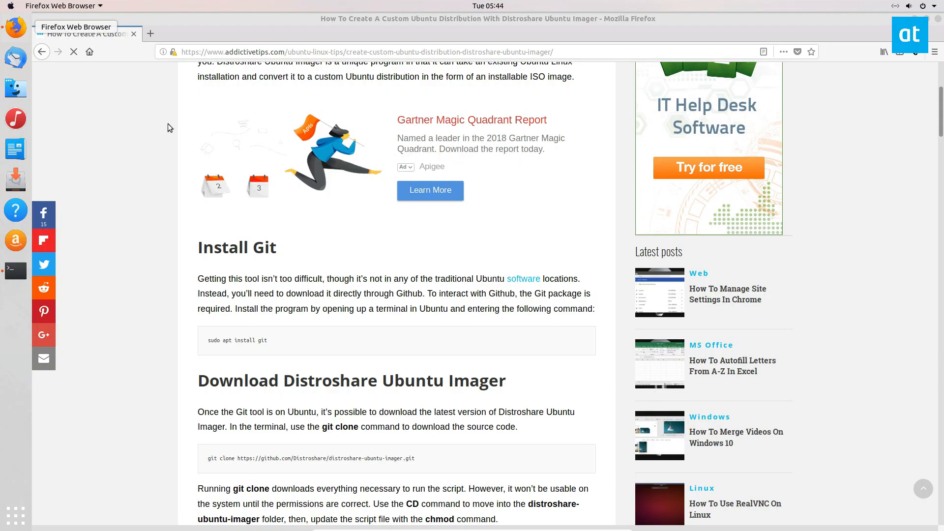
Step: Clone the distroshare-ubuntu-imager repository from GitHub and cd into its folder
{"action": "scroll", "scroll_direction": "down", "scroll_amount": 3}
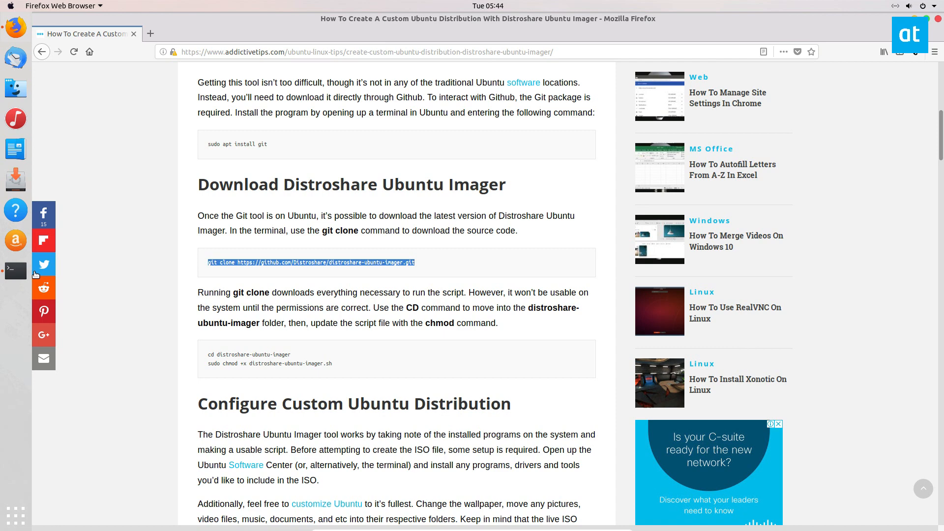
{"action": "left_click", "coordinate": [15, 270]}
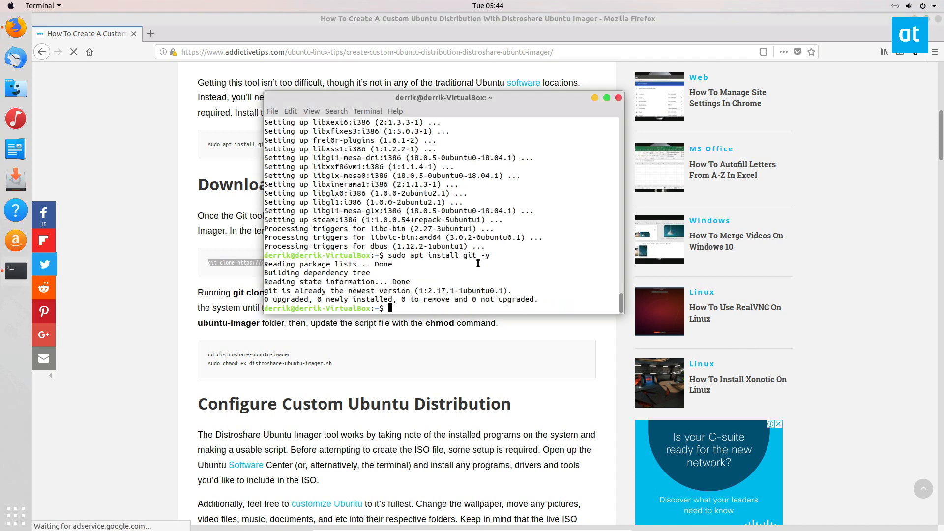
{"action": "type", "text": "git clone https://github.com/Distroshare/distroshare-ubuntu-imager.git"}
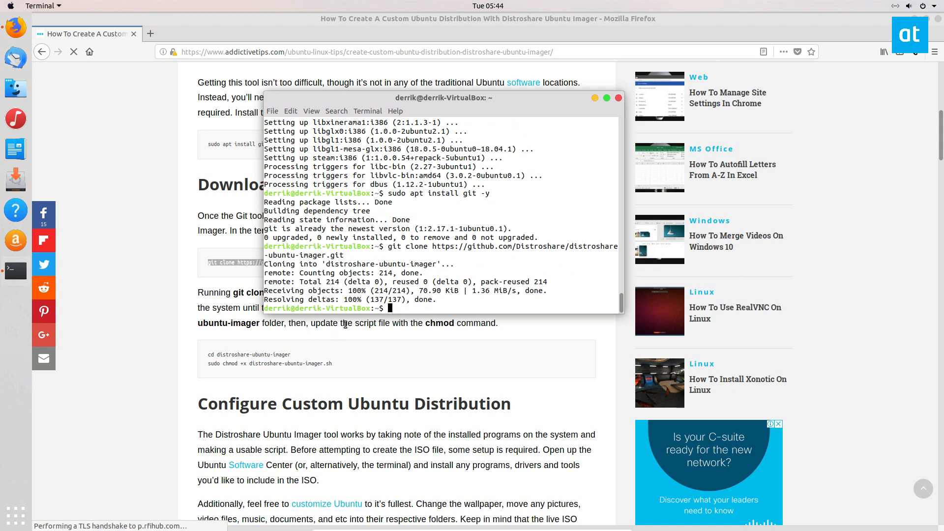
{"action": "type", "text": "cd di"}
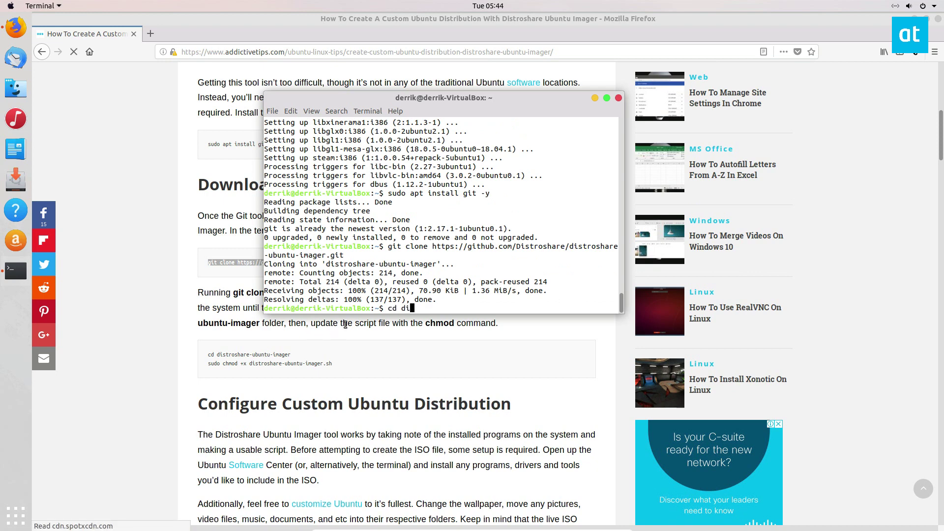
{"action": "key", "text": "Return"}
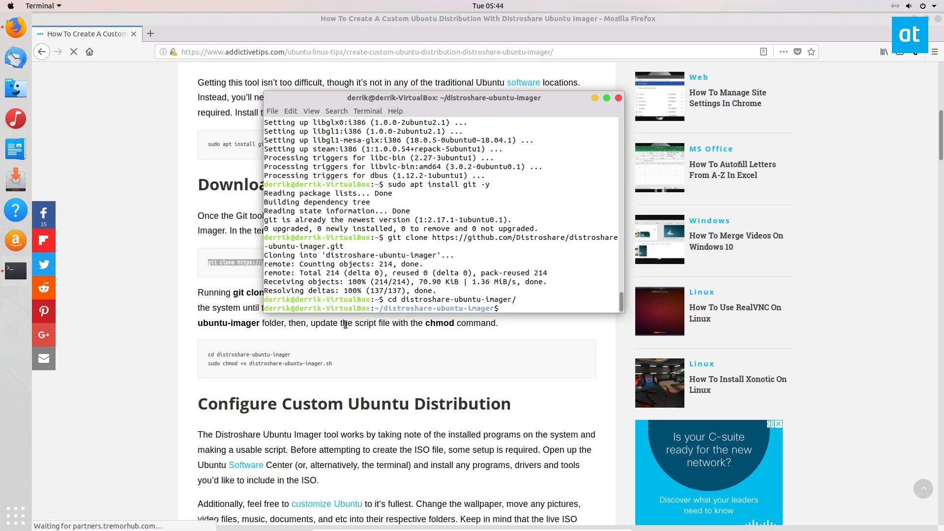
Step: Make distroshare-ubuntu-imager.sh executable and scroll to Create Custom Ubuntu Distribution
{"action": "type", "text": "sudo chmod"}
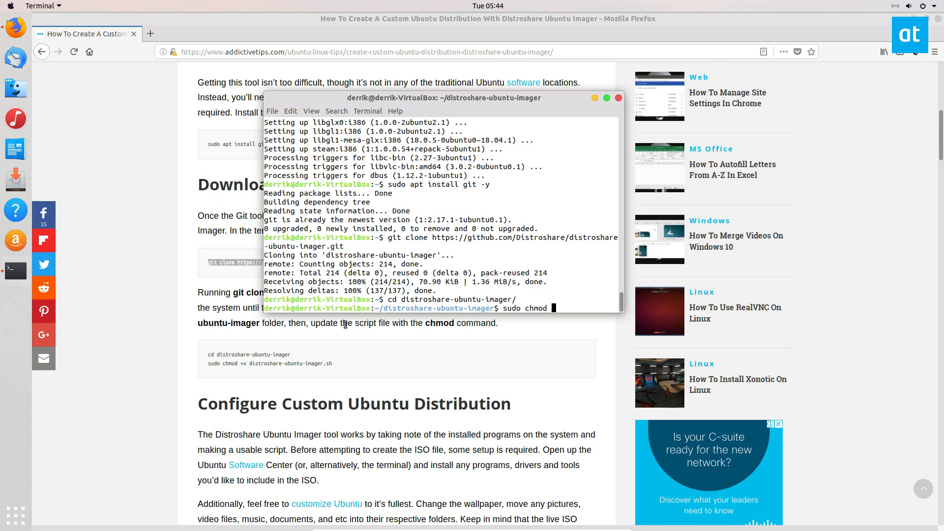
{"action": "type", "text": "+x distroshare-ubuntu-imager.sh"}
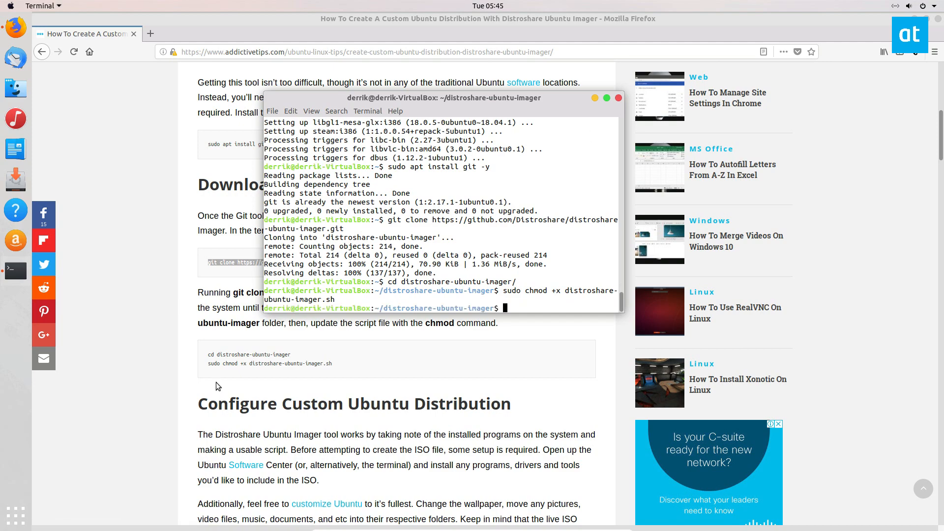
{"action": "scroll", "scroll_direction": "down", "scroll_amount": 3}
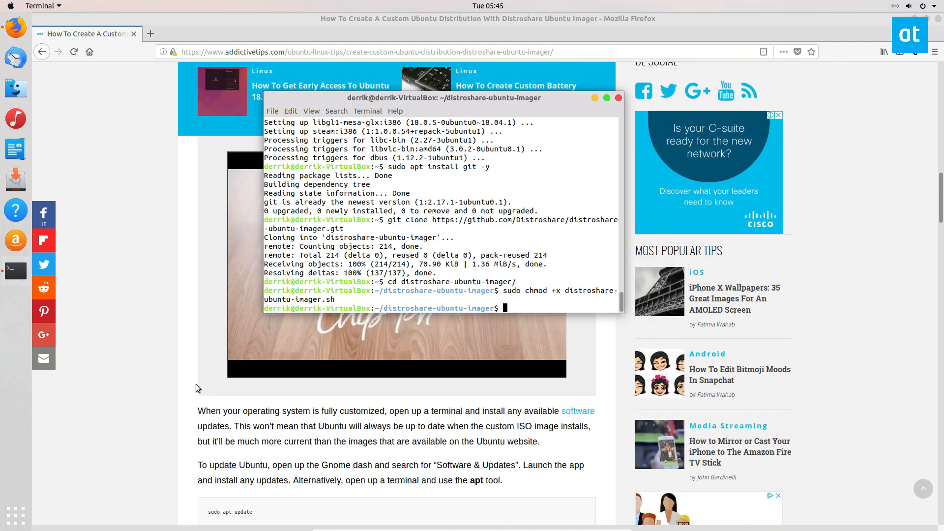
{"action": "scroll", "scroll_direction": "down", "scroll_amount": 3}
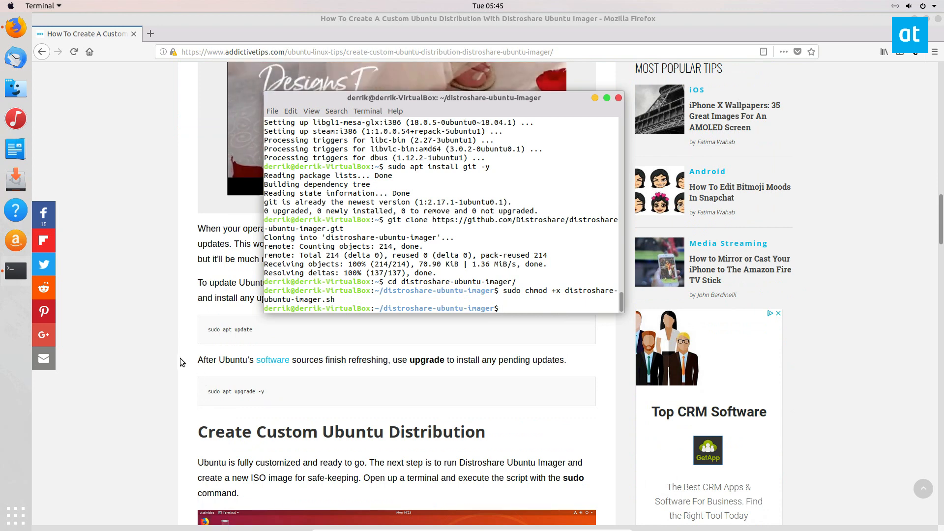
{"action": "scroll", "scroll_direction": "down", "scroll_amount": 3}
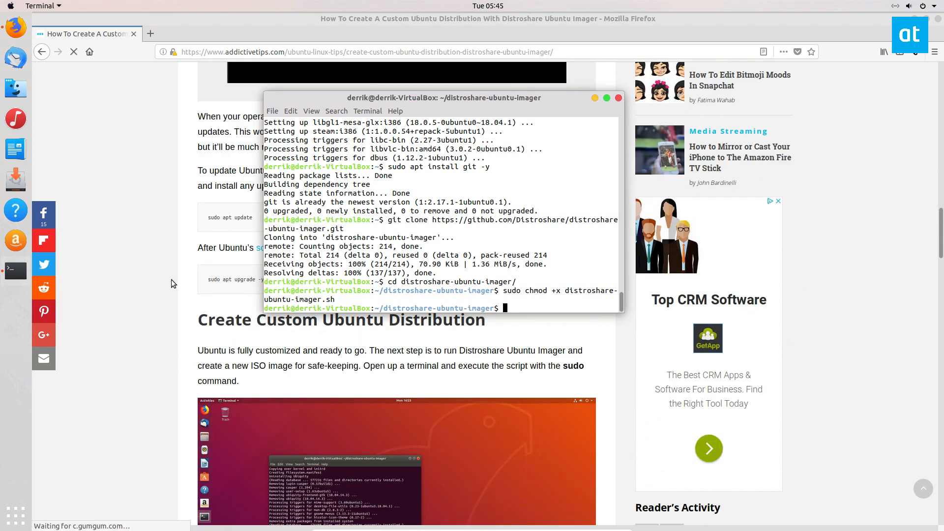
{"action": "scroll", "scroll_direction": "down", "scroll_amount": 3}
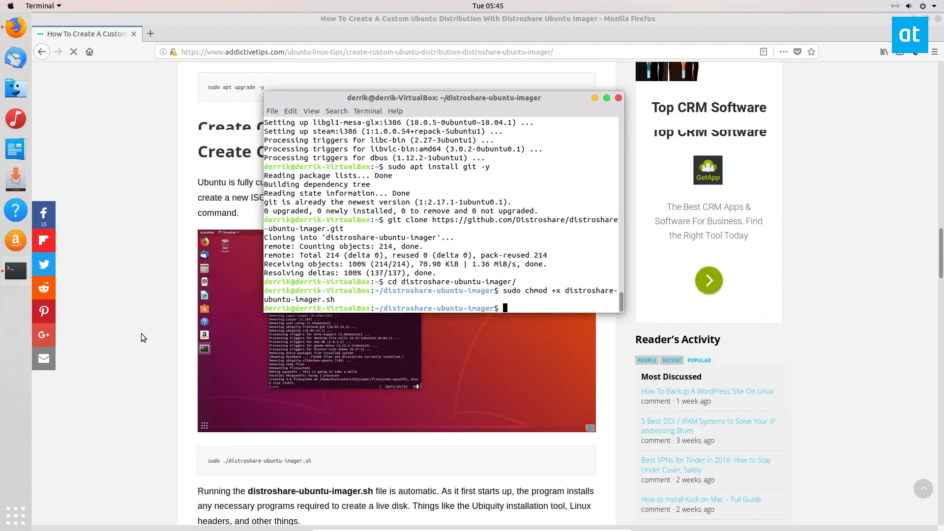
{"action": "scroll", "scroll_direction": "down", "scroll_amount": 3}
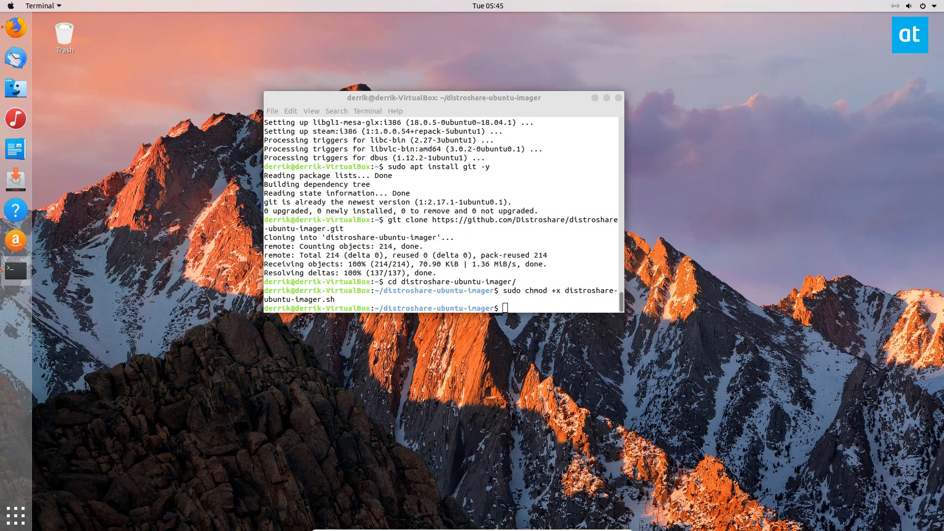
Step: Run 'sudo ./distroshare-ubuntu-imager.sh' to build the custom live image
{"action": "type", "text": "sudo"}
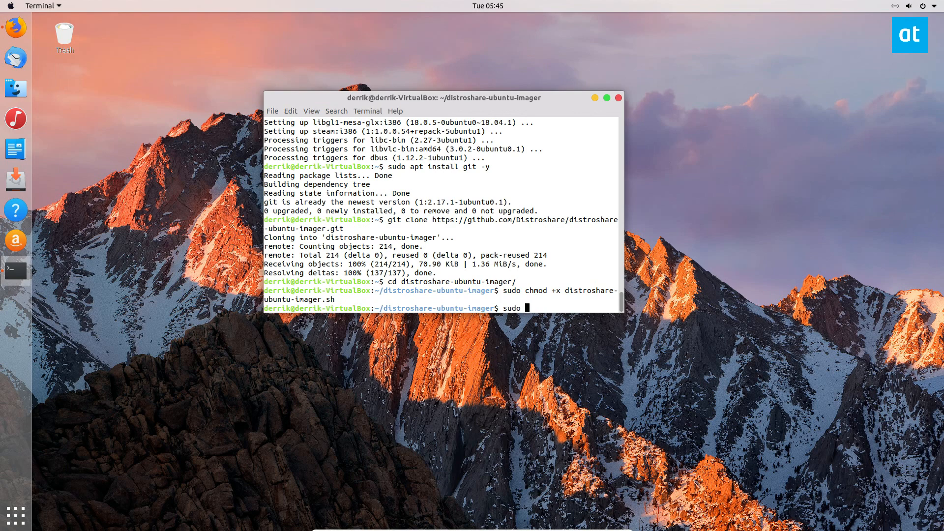
{"action": "type", "text": "./"}
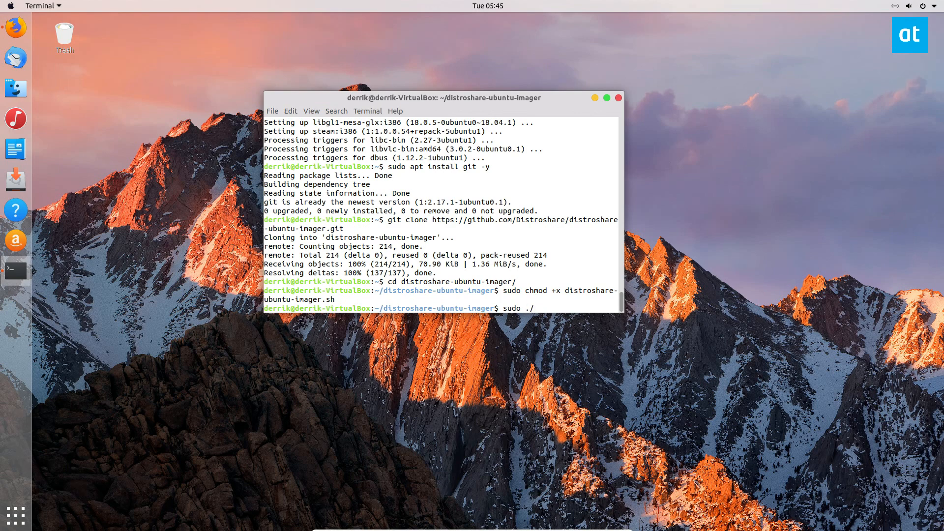
{"action": "type", "text": "distroshare-ubuntu-imager.sh"}
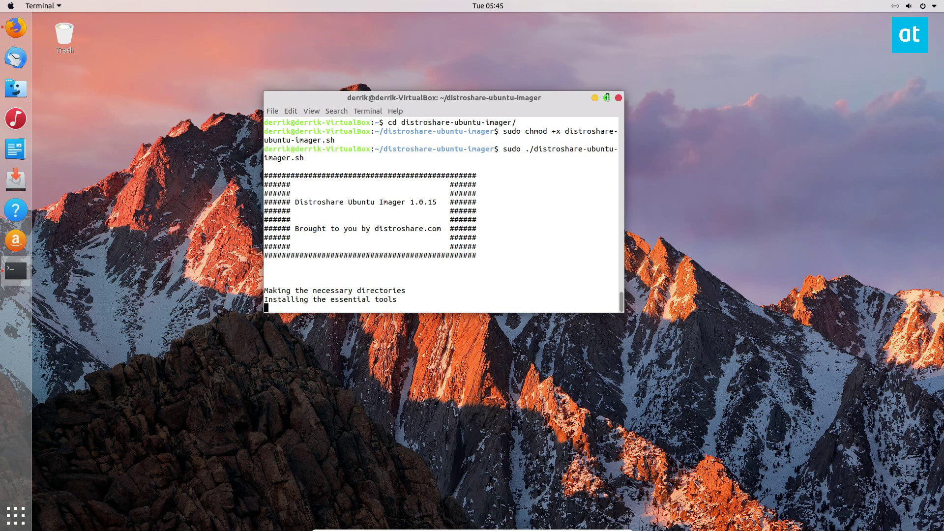
{"action": "left_click", "coordinate": [606, 98]}
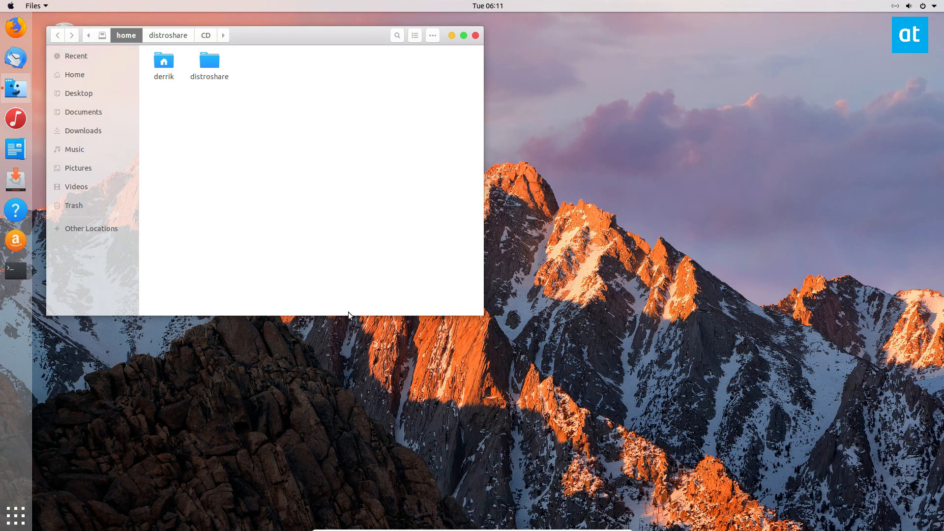
{"action": "mouse_move", "coordinate": [77, 259]}
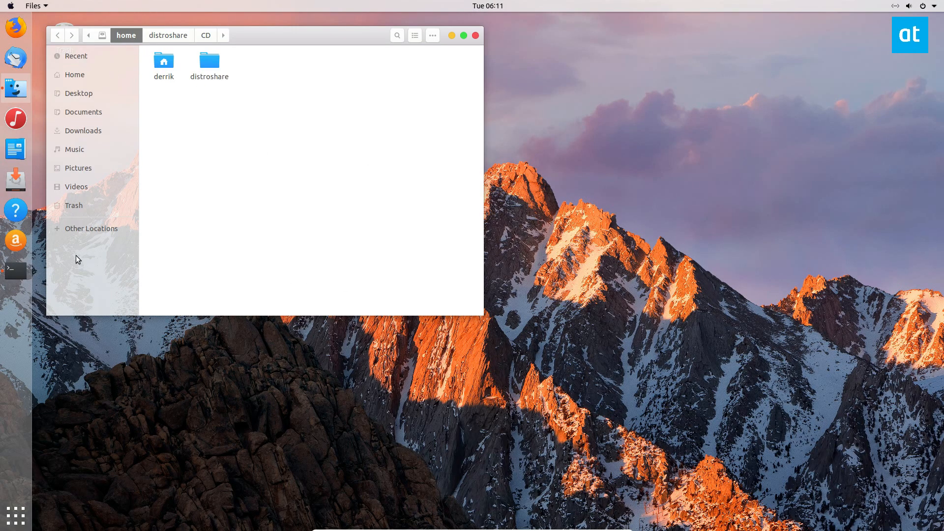
Step: Open the distroshare folder and view Properties of the 2.1 GB live-cd.iso
{"action": "left_click", "coordinate": [91, 228]}
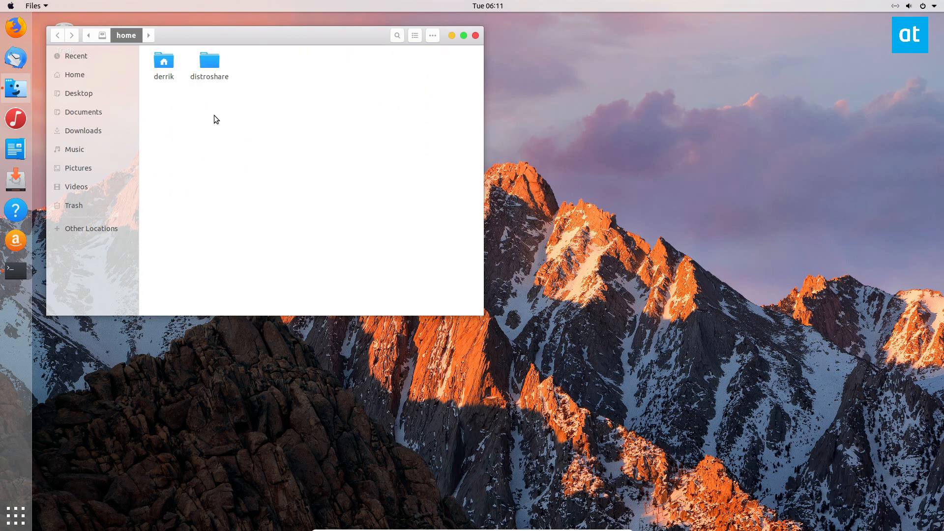
{"action": "double_click", "coordinate": [209, 62]}
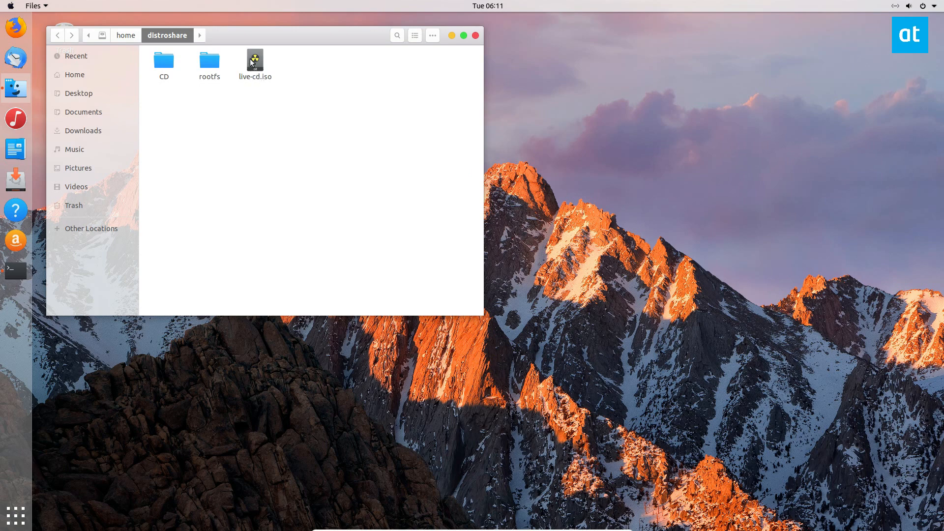
{"action": "right_click", "coordinate": [253, 60]}
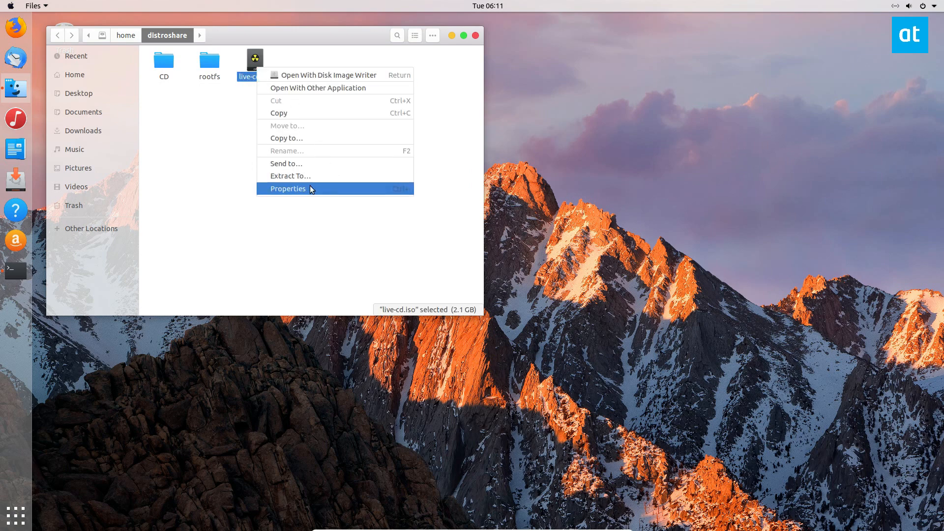
{"action": "left_click", "coordinate": [288, 188]}
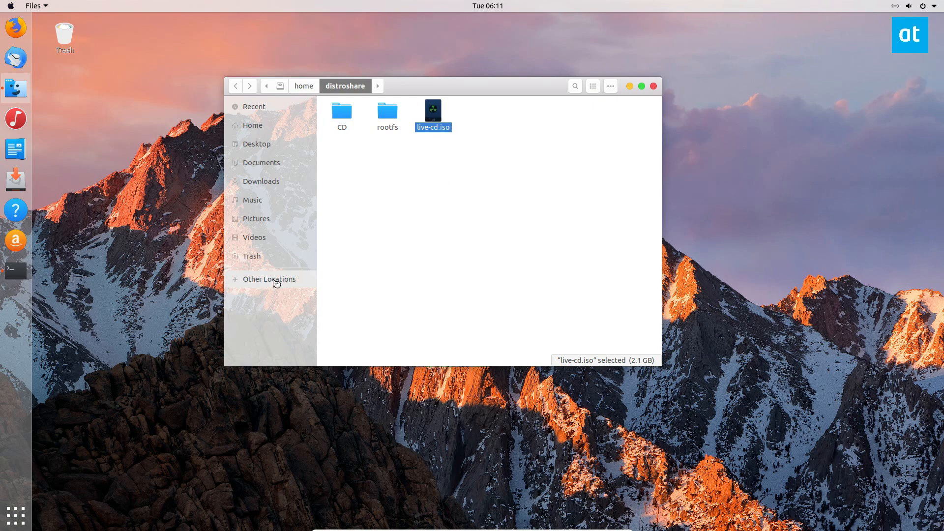
Step: Open the READYSHARE usb_storage share from Other Locations, then select live-cd.iso in distroshare
{"action": "left_click", "coordinate": [269, 279]}
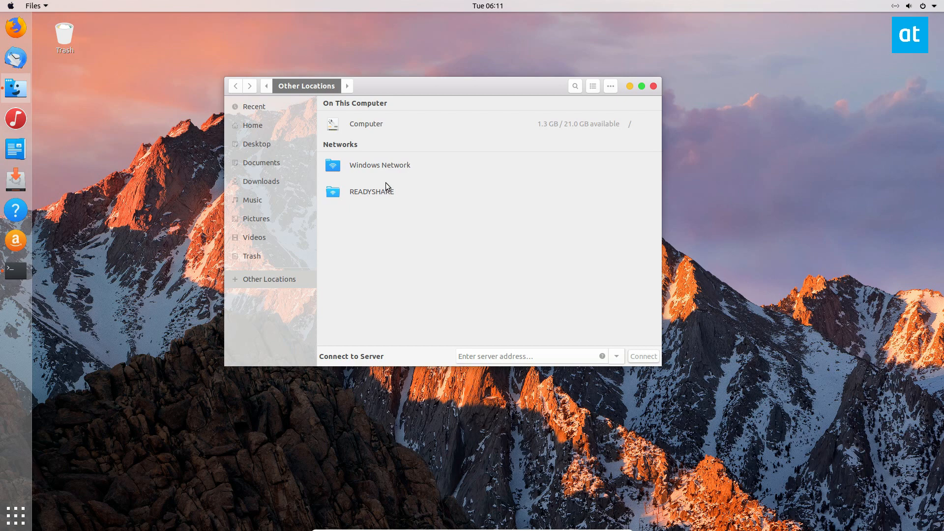
{"action": "mouse_move", "coordinate": [324, 195]}
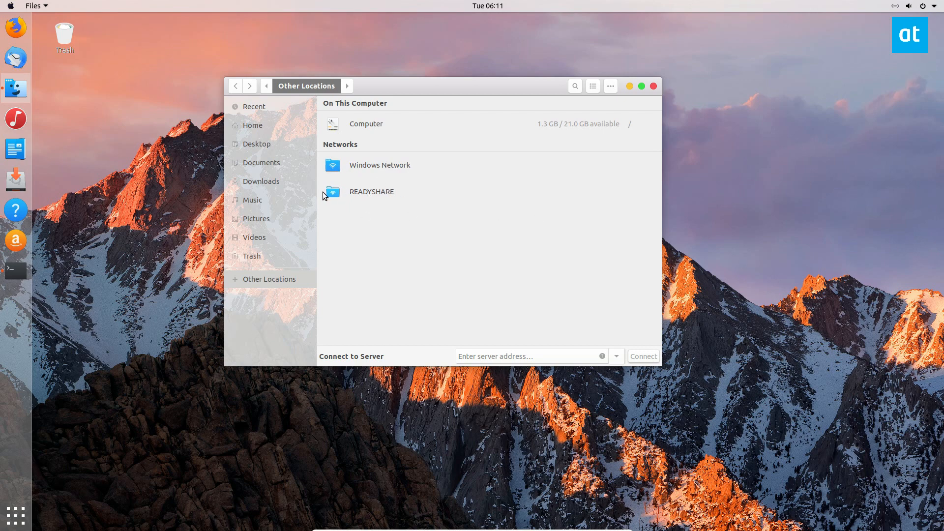
{"action": "double_click", "coordinate": [371, 192]}
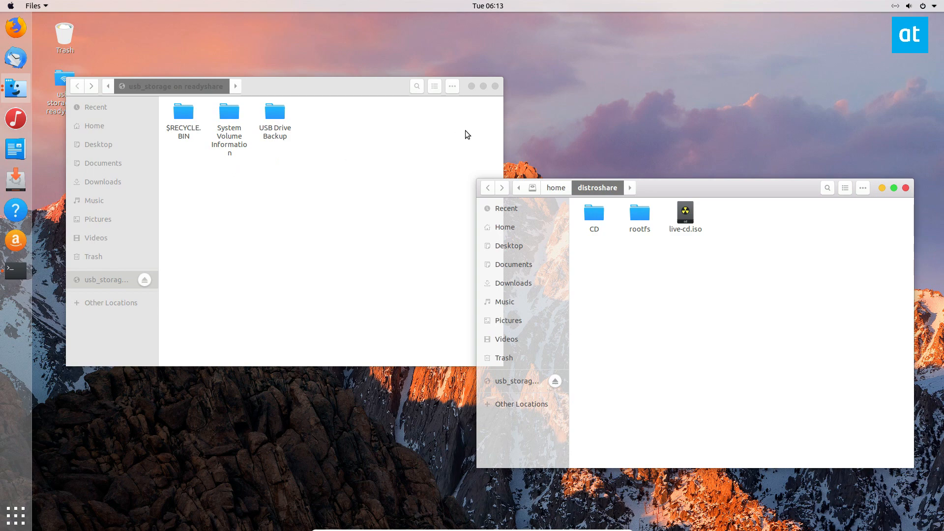
{"action": "mouse_move", "coordinate": [750, 346]}
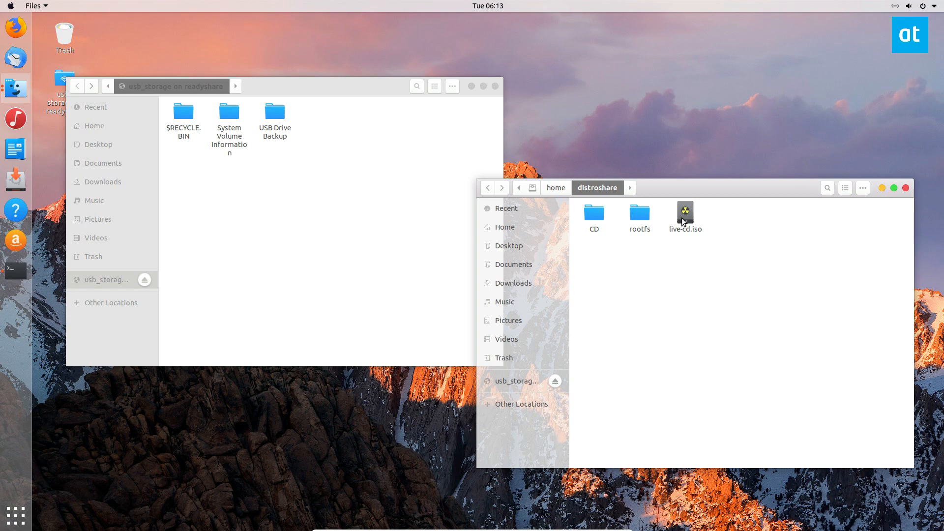
{"action": "left_click", "coordinate": [685, 212]}
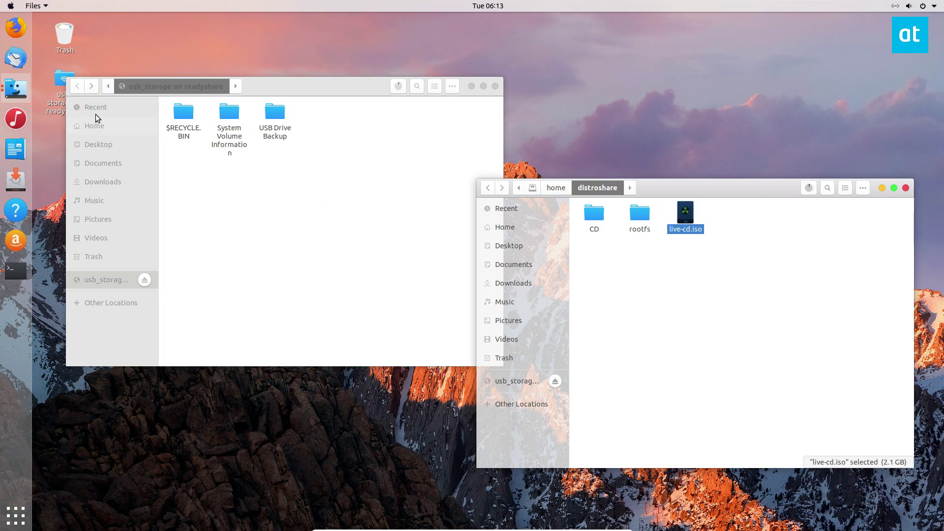
{"action": "mouse_move", "coordinate": [213, 141]}
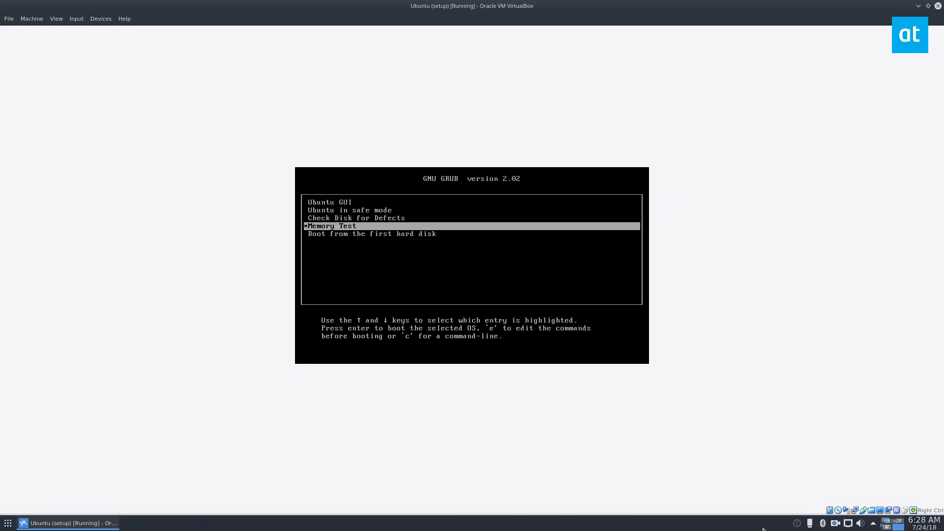
Step: Leave Memtest with Machine > Reset and boot the live CD's Ubuntu GUI entry
{"action": "key", "text": "Up"}
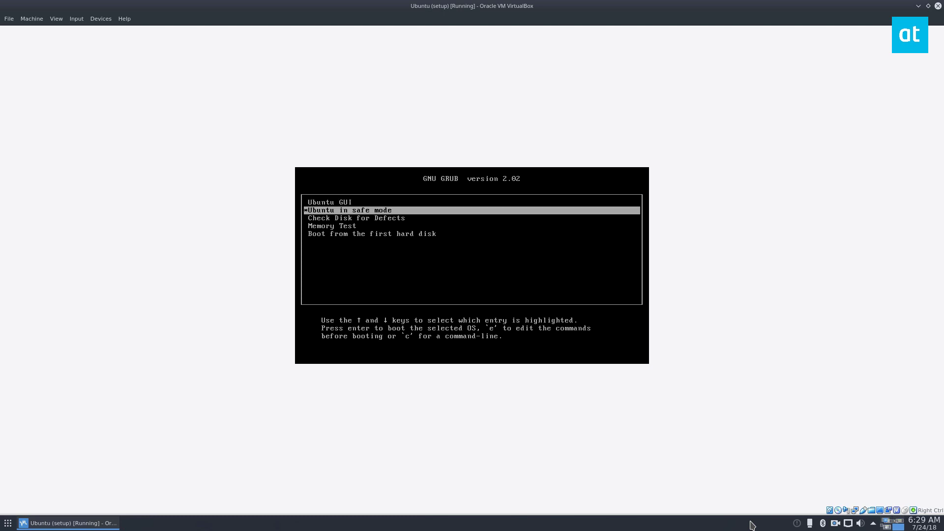
{"action": "key", "text": "Down"}
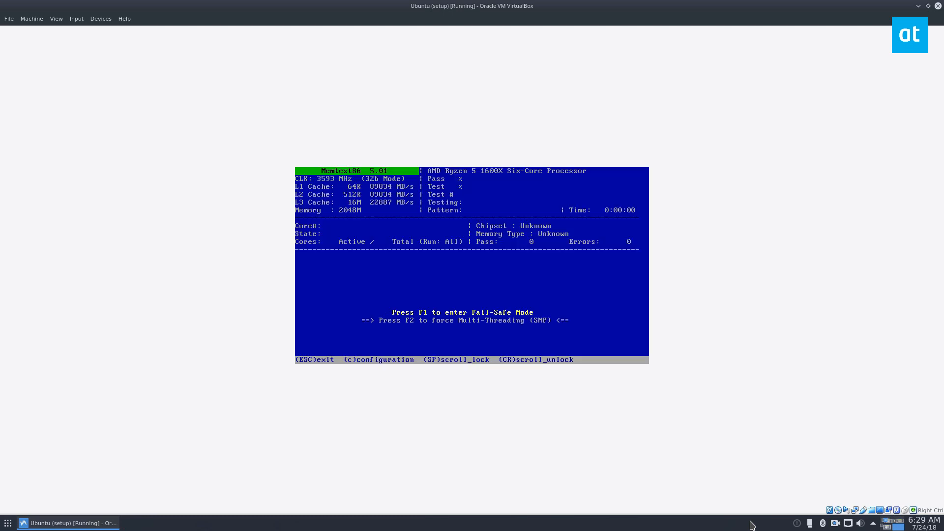
{"action": "key", "text": "F1"}
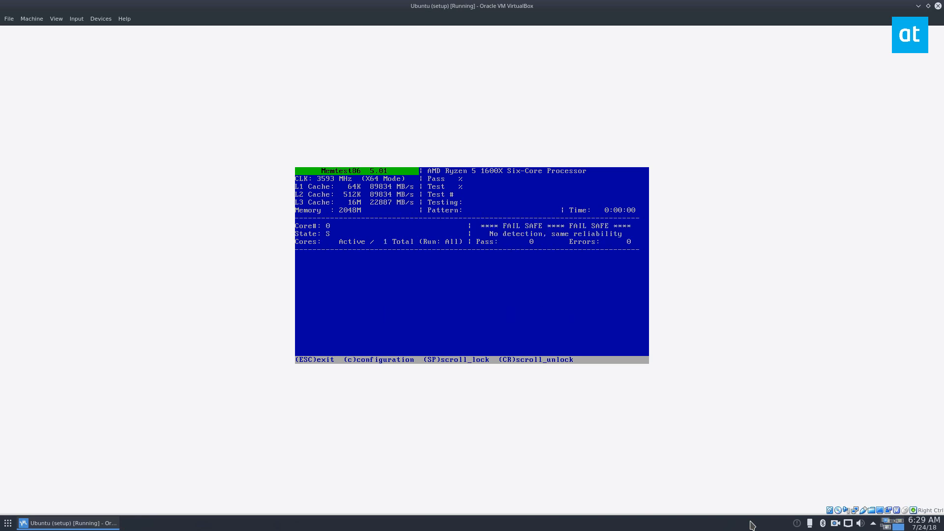
{"action": "left_click", "coordinate": [31, 18]}
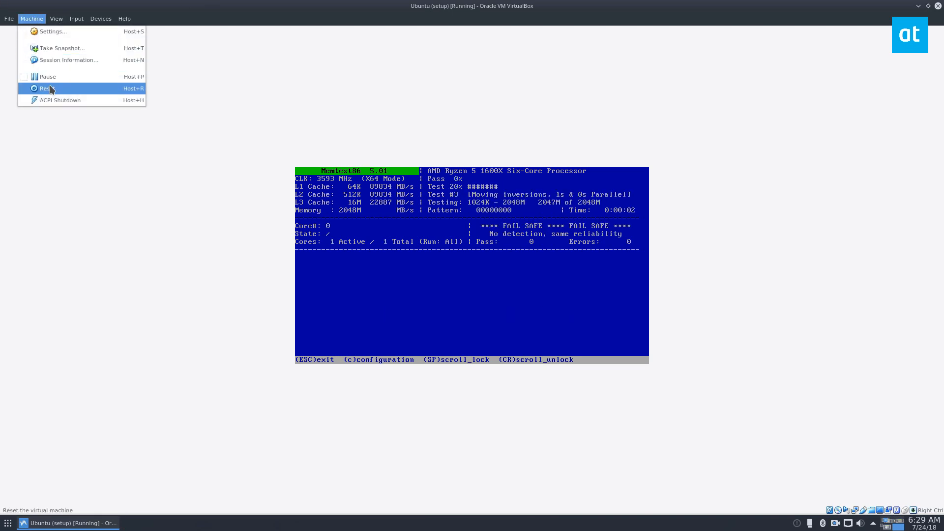
{"action": "left_click", "coordinate": [44, 88]}
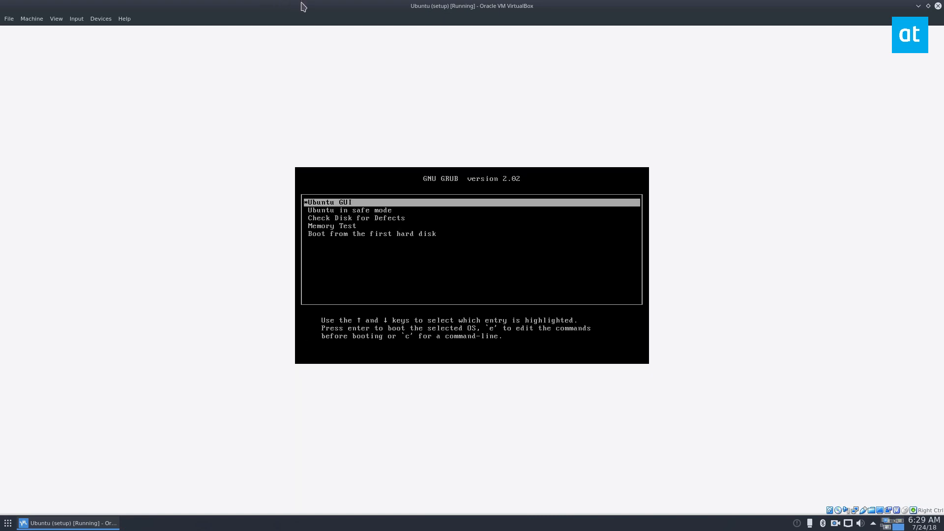
{"action": "key", "text": "Return"}
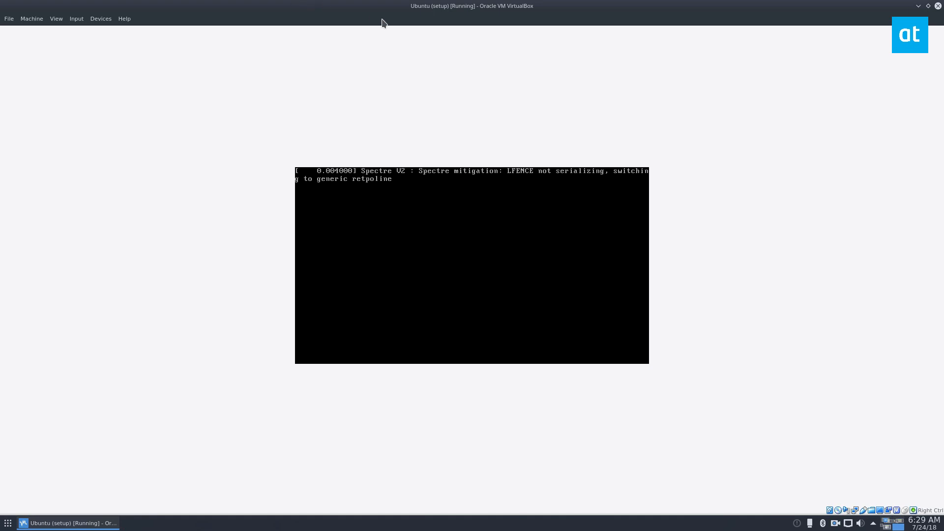
{"action": "mouse_move", "coordinate": [353, 56]}
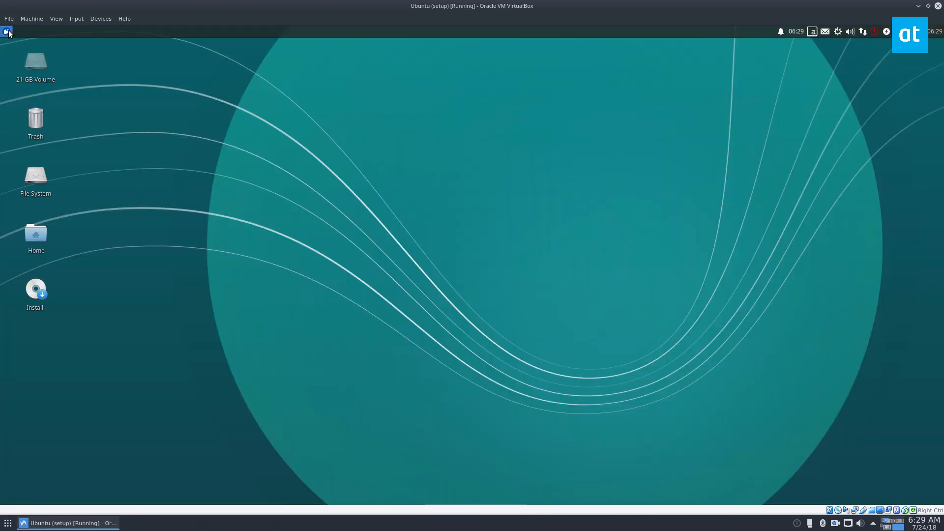
{"action": "left_click", "coordinate": [6, 32]}
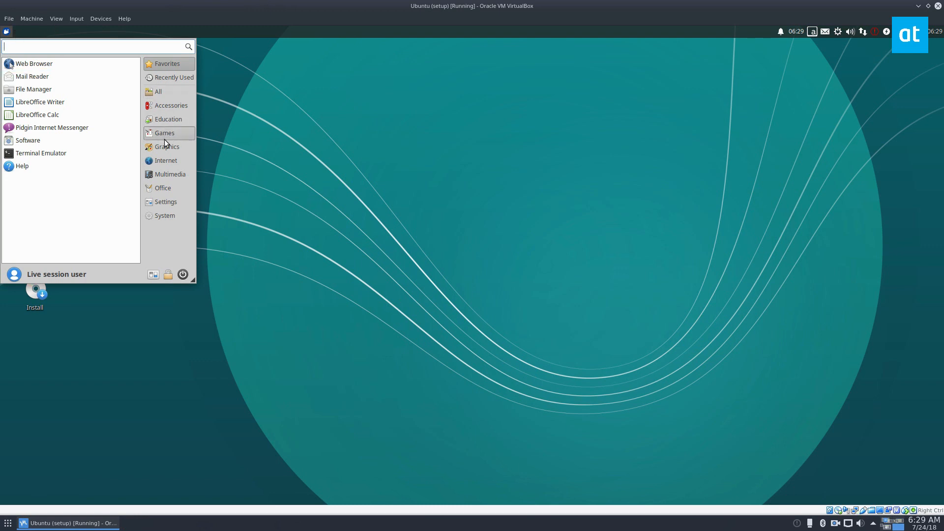
{"action": "left_click", "coordinate": [164, 132]}
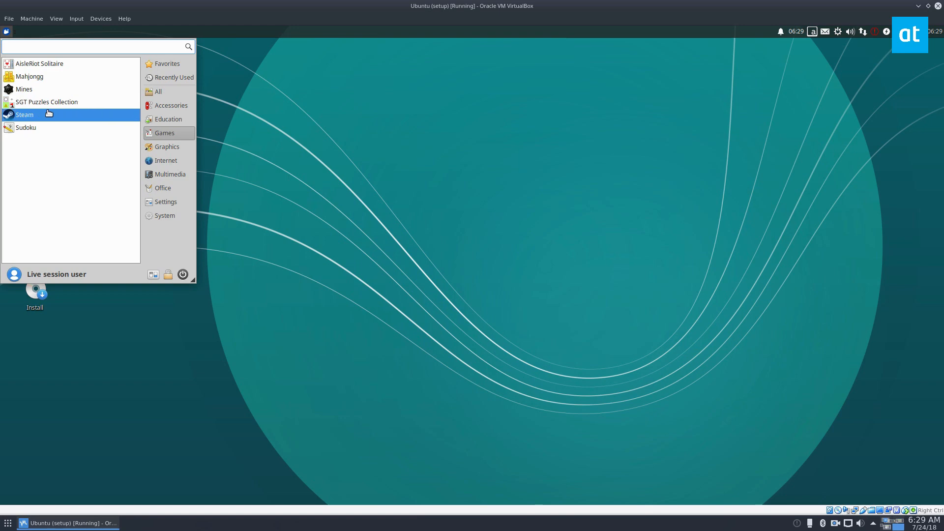
{"action": "left_click", "coordinate": [166, 161]}
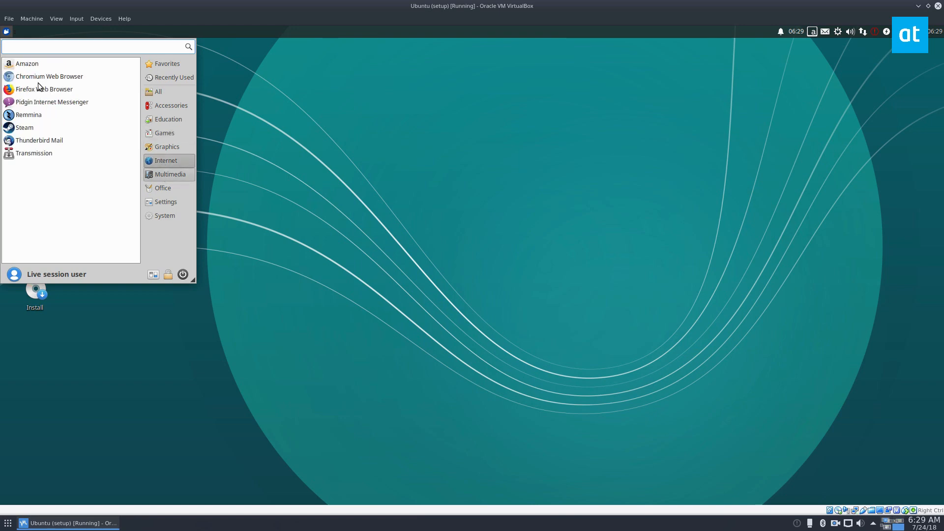
{"action": "left_click", "coordinate": [169, 174]}
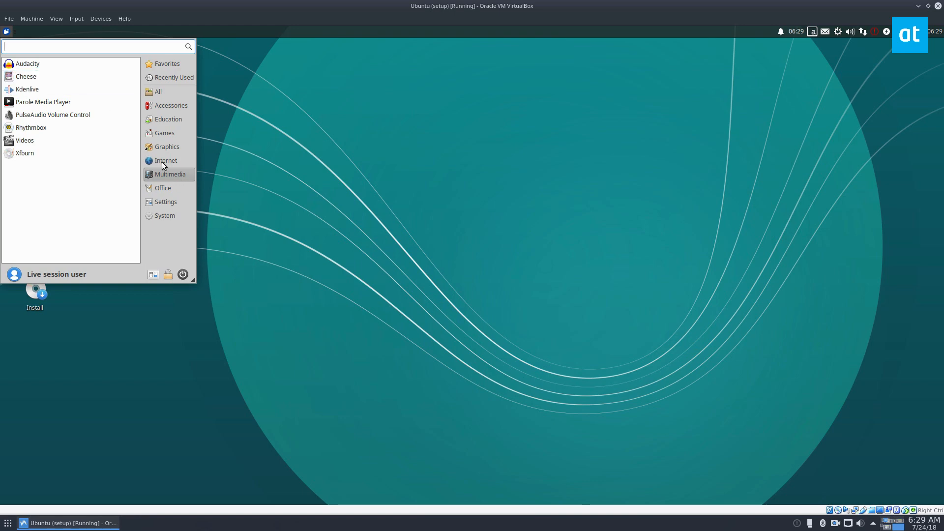
{"action": "left_click", "coordinate": [167, 160]}
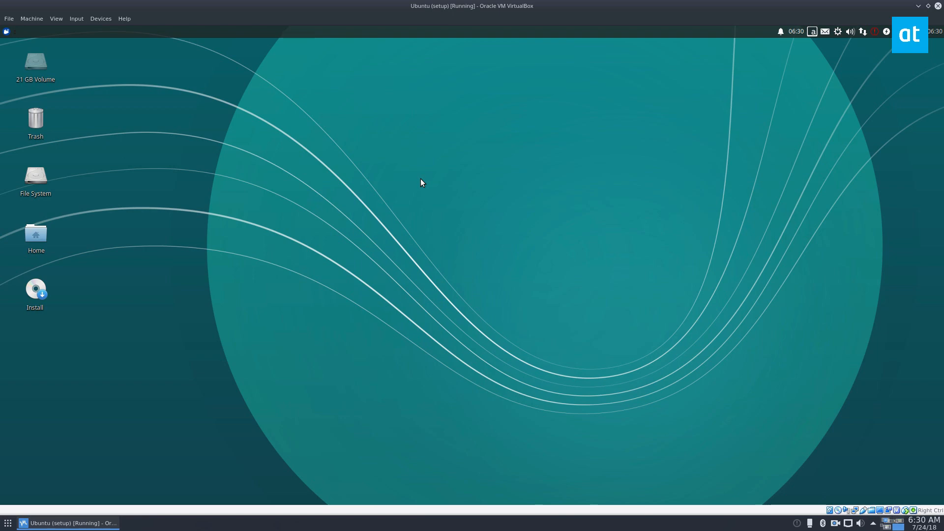
{"action": "mouse_move", "coordinate": [821, 523]}
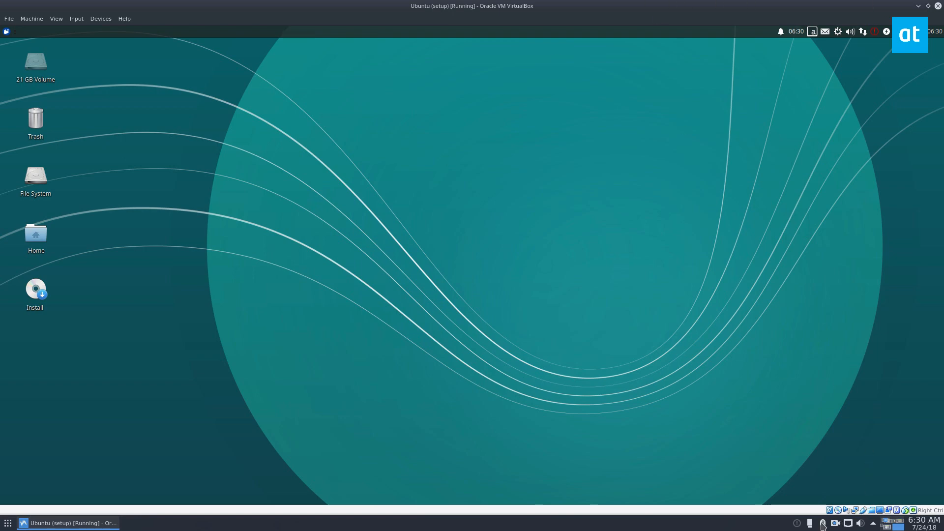